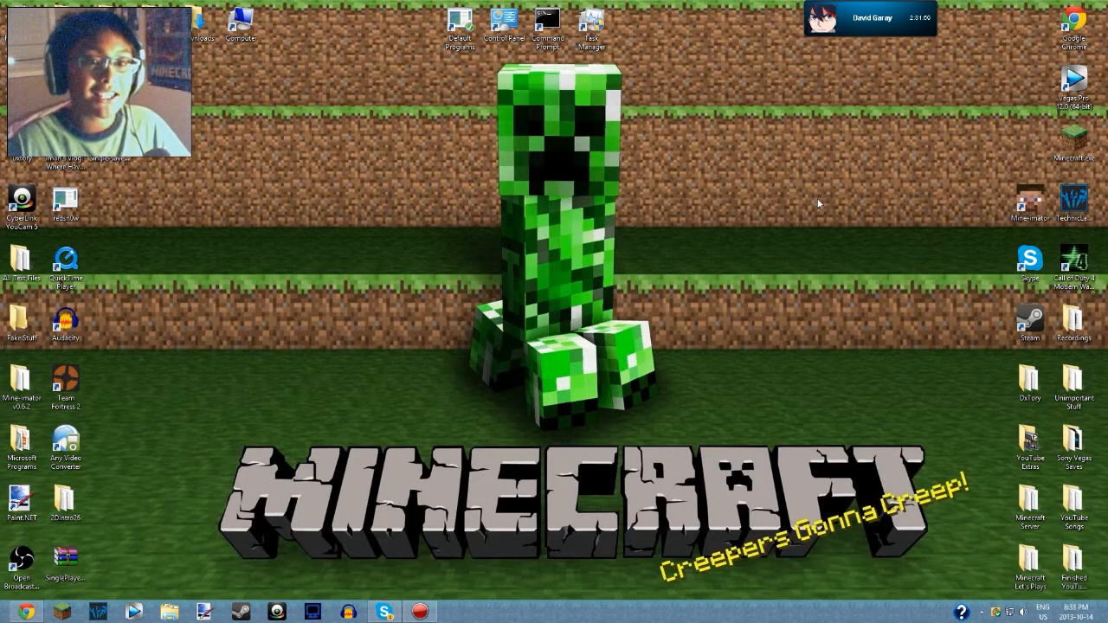
mouse_move(810, 437)
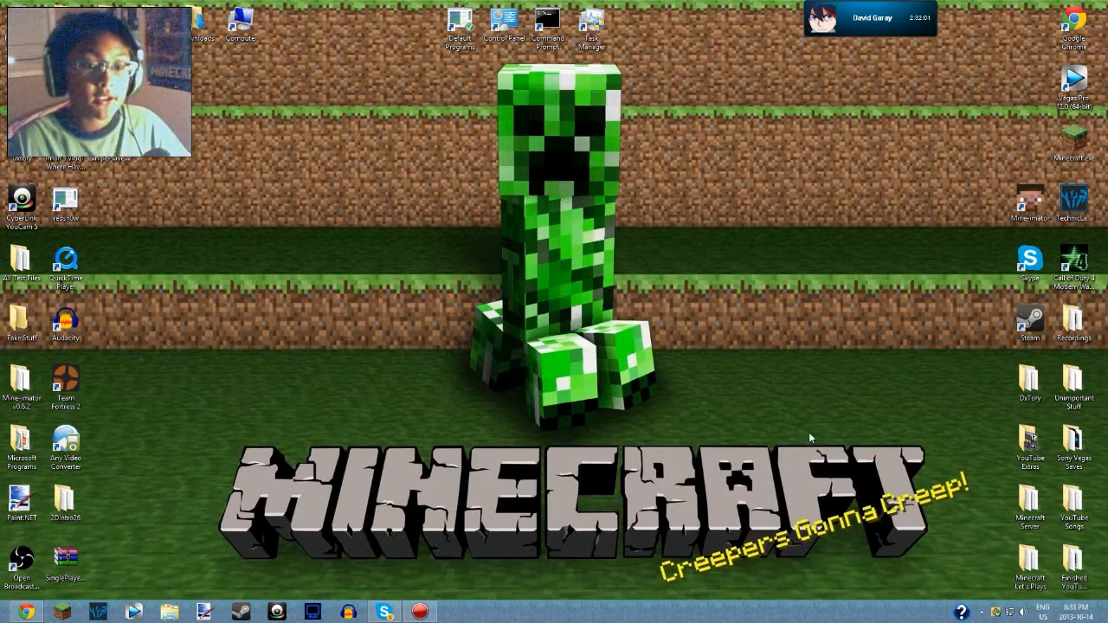
mouse_move(887, 399)
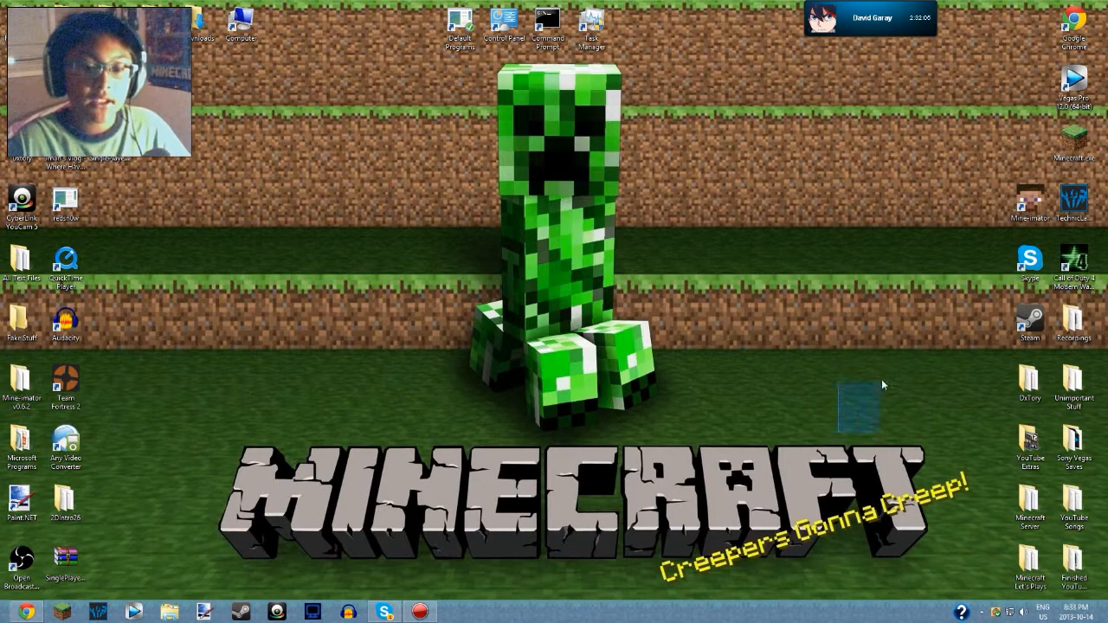
mouse_move(578, 424)
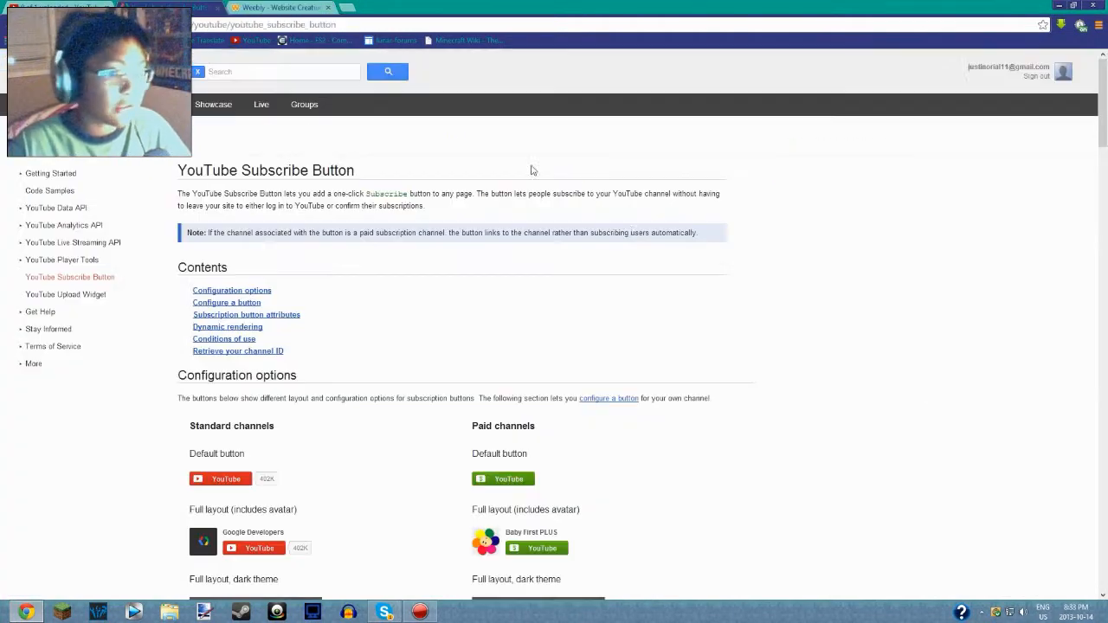
- Scroll down the YouTube Subscribe Button docs, then switch to the Weebly editor tab
scroll(down, 3)
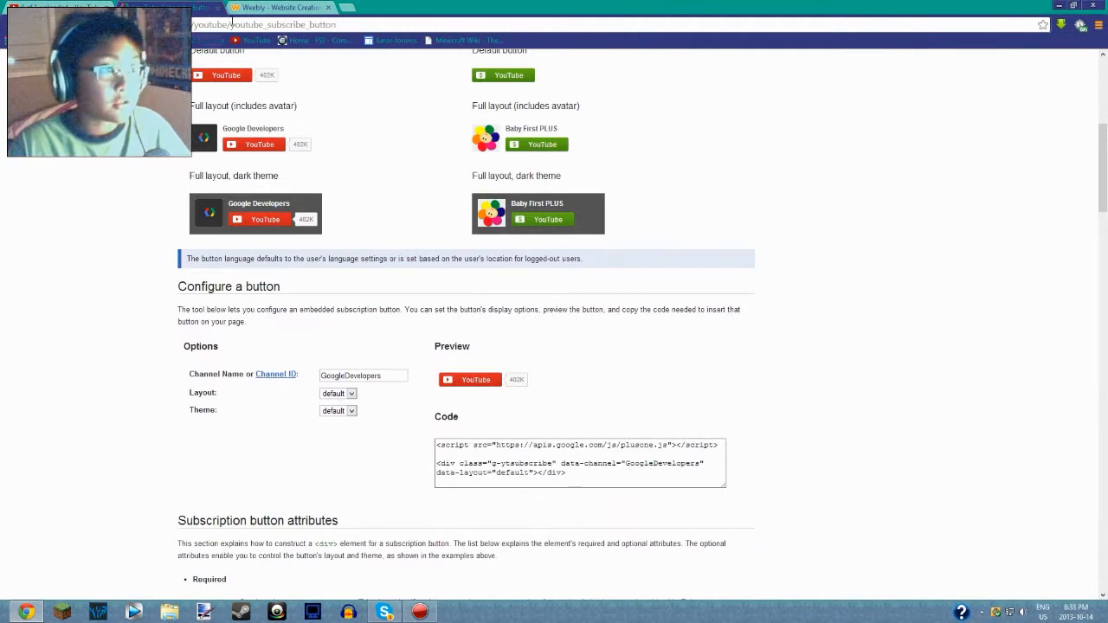
click(277, 7)
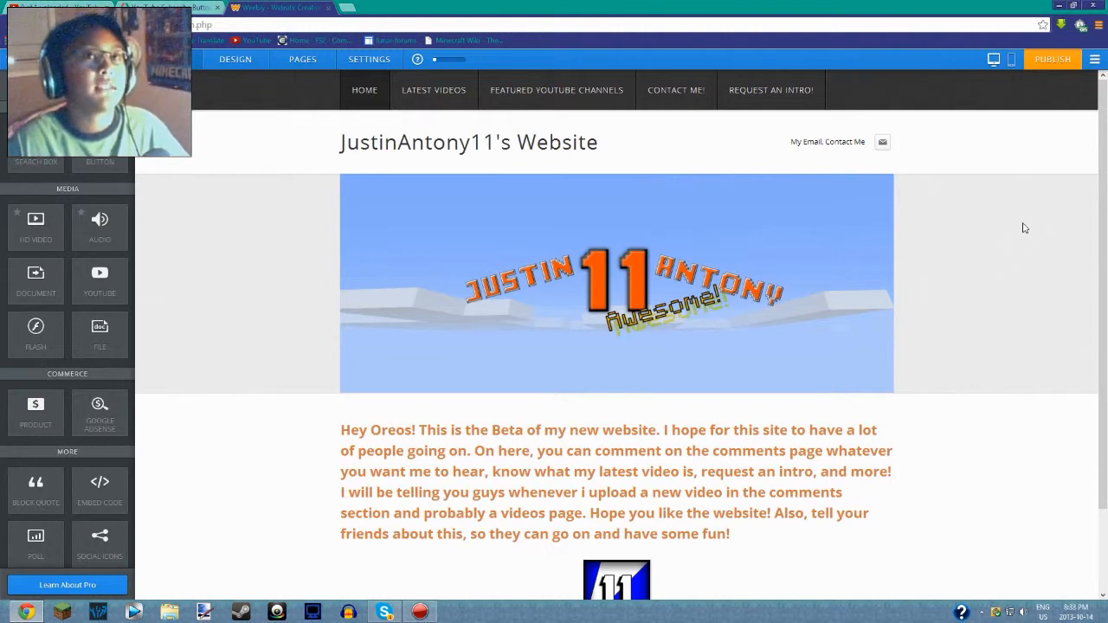
mouse_move(863, 214)
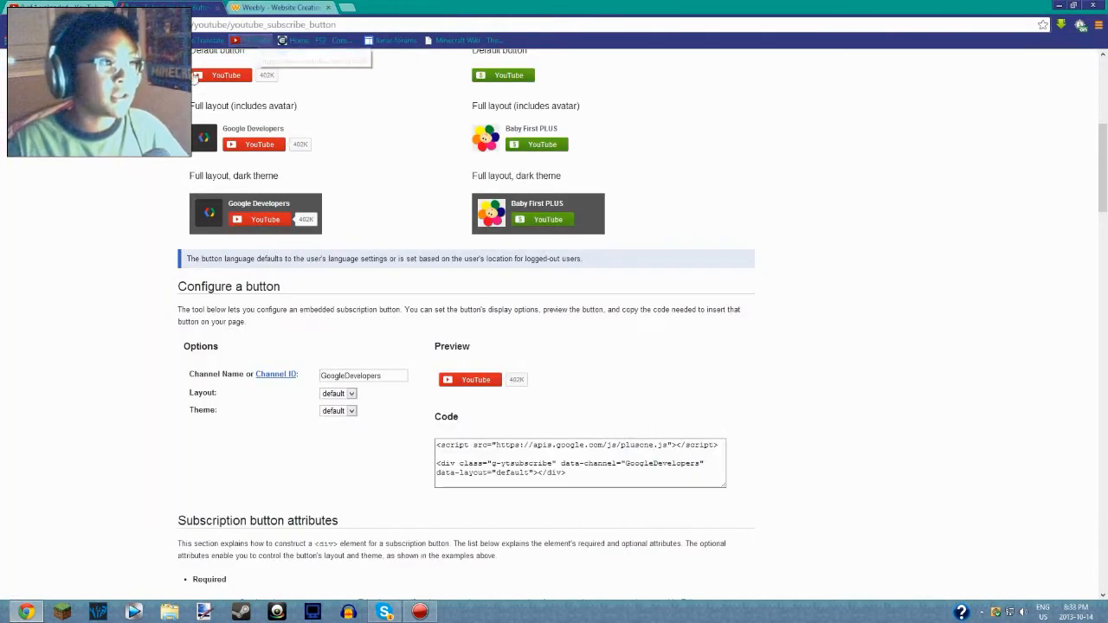
scroll(up, 3)
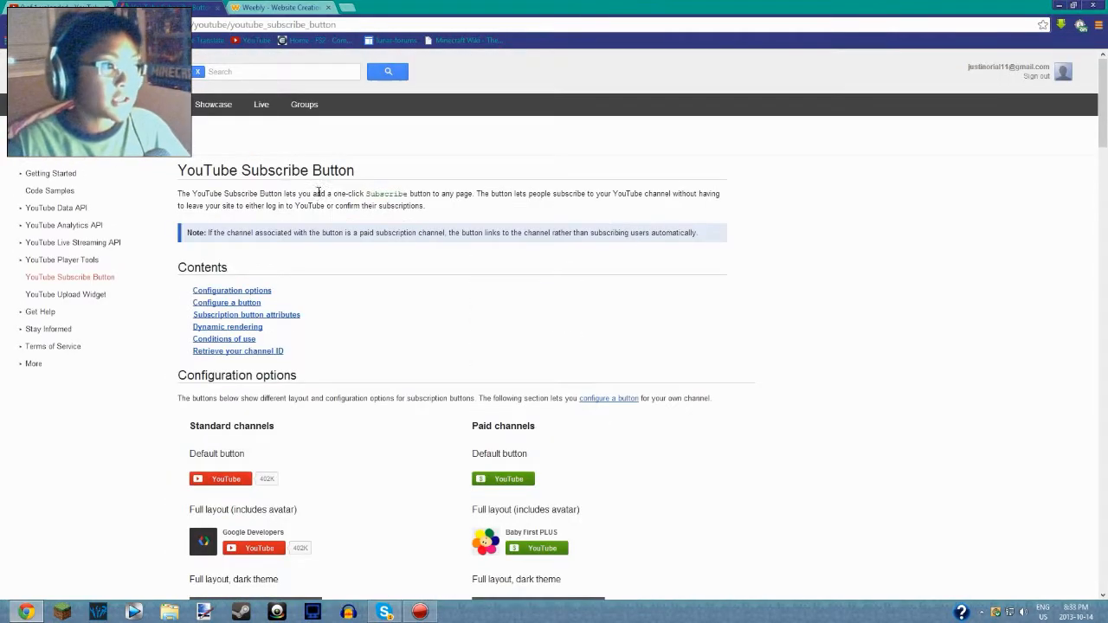
scroll(down, 3)
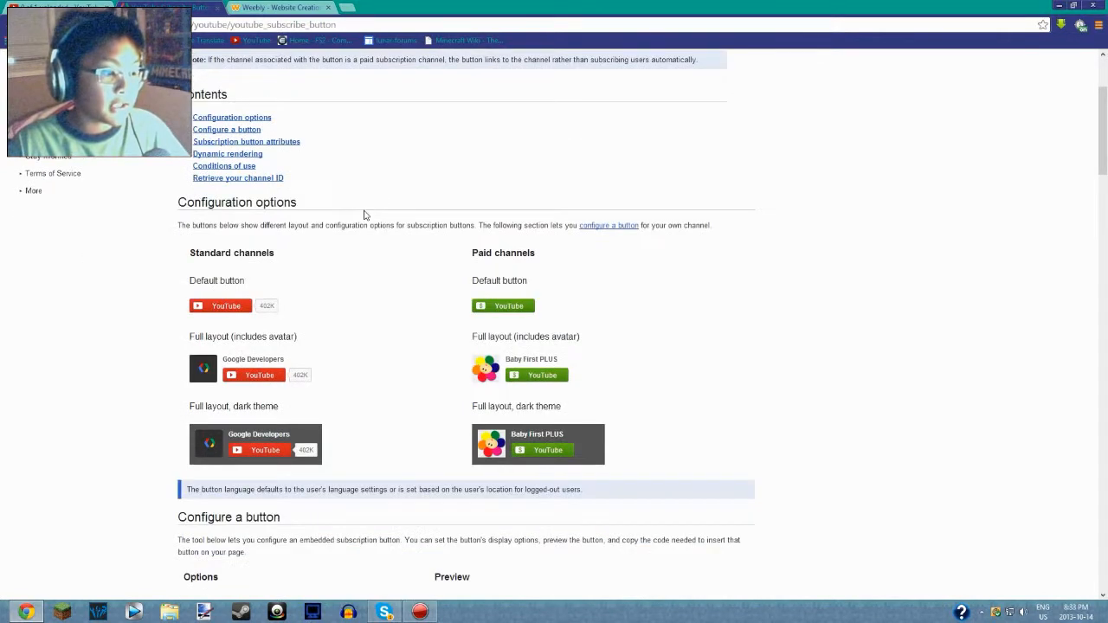
scroll(down, 3)
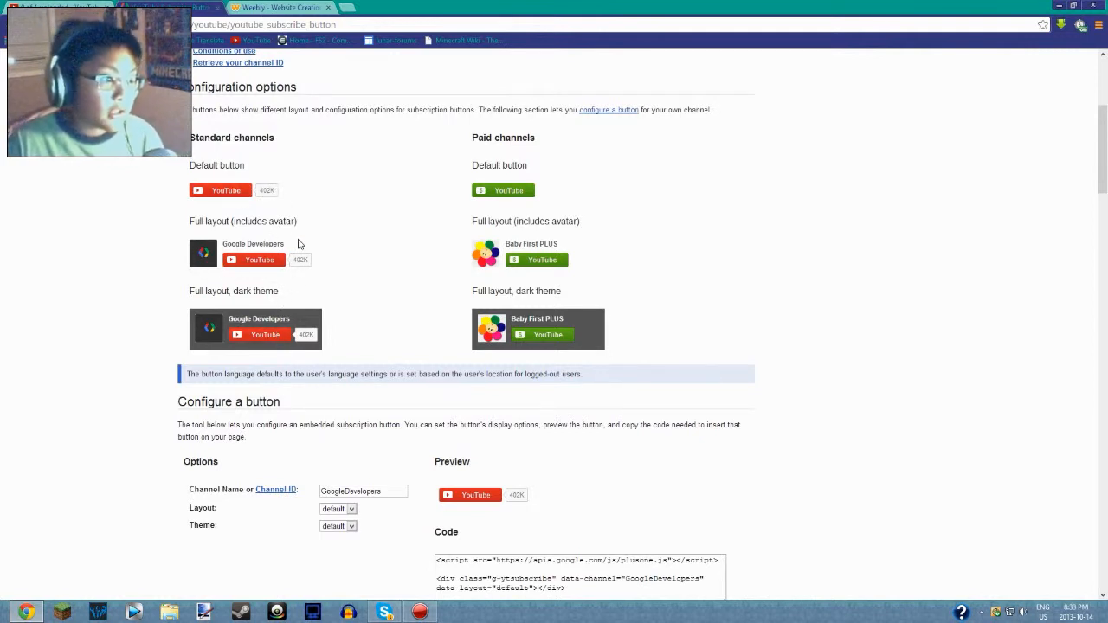
mouse_move(182, 270)
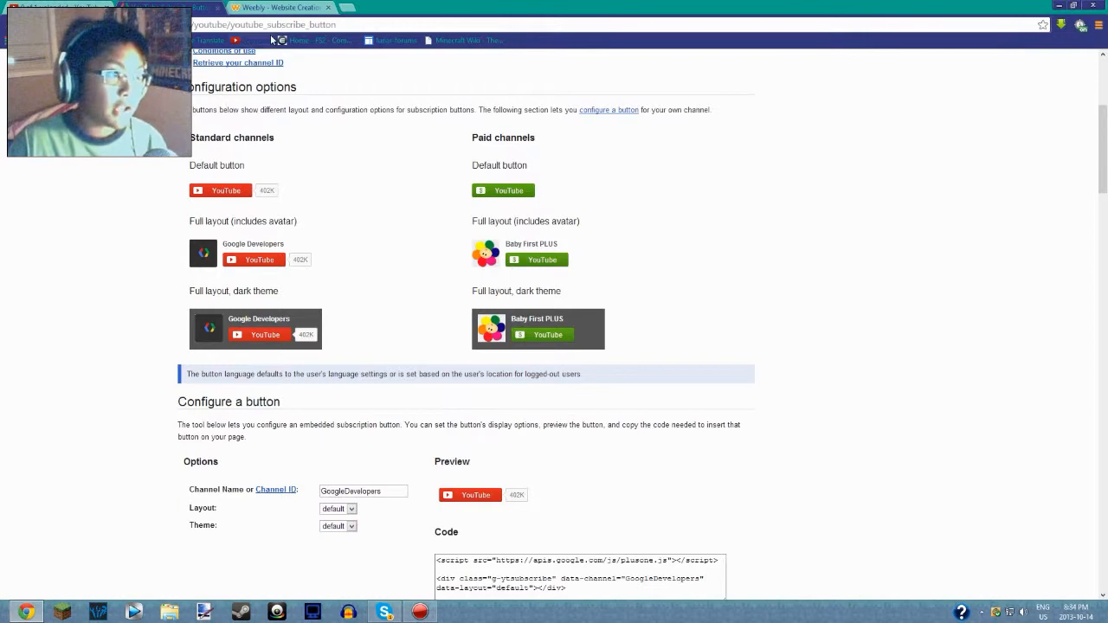
click(277, 8)
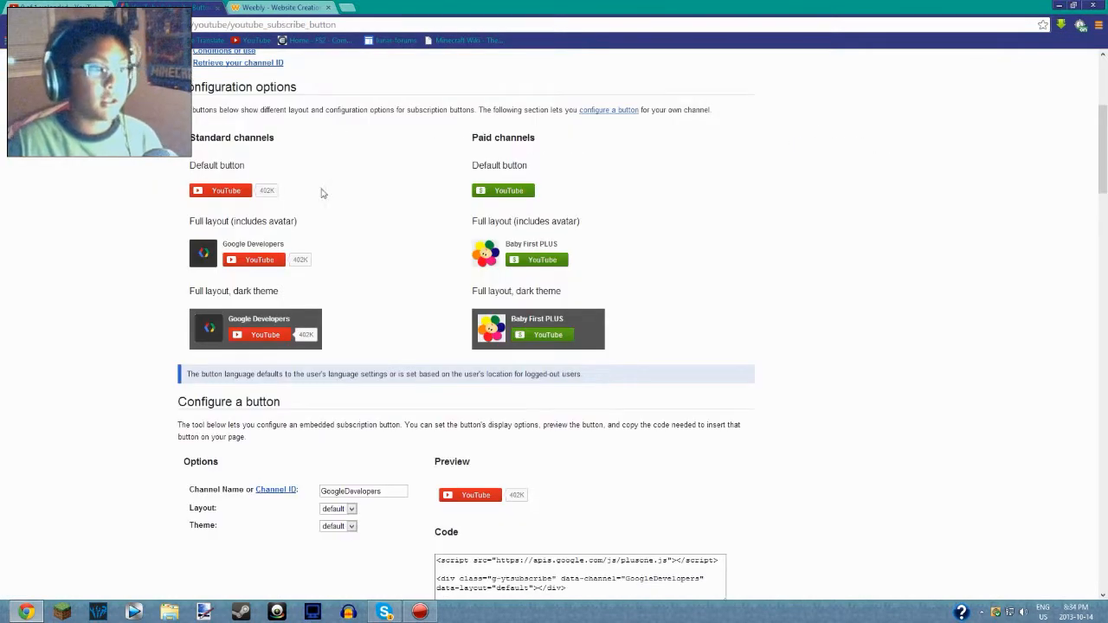
mouse_move(413, 282)
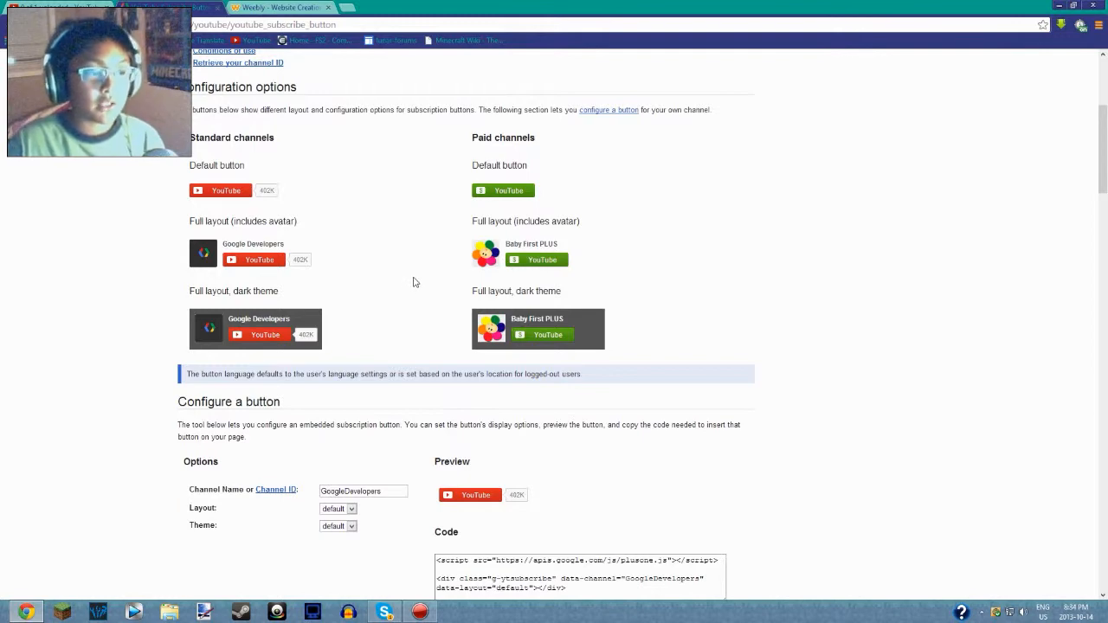
mouse_move(489, 188)
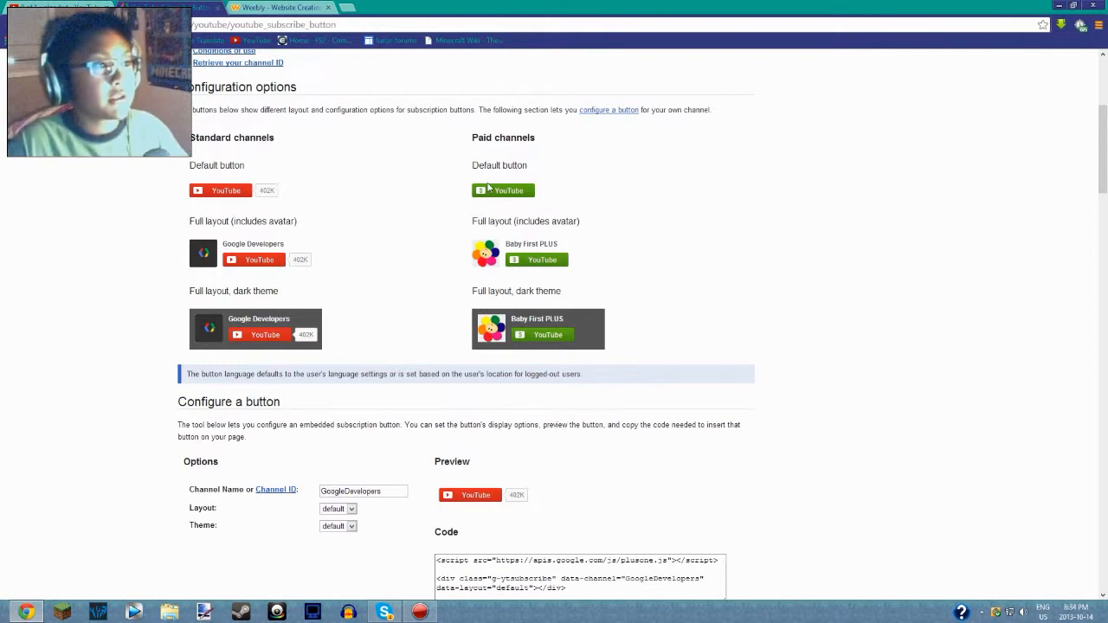
scroll(down, 3)
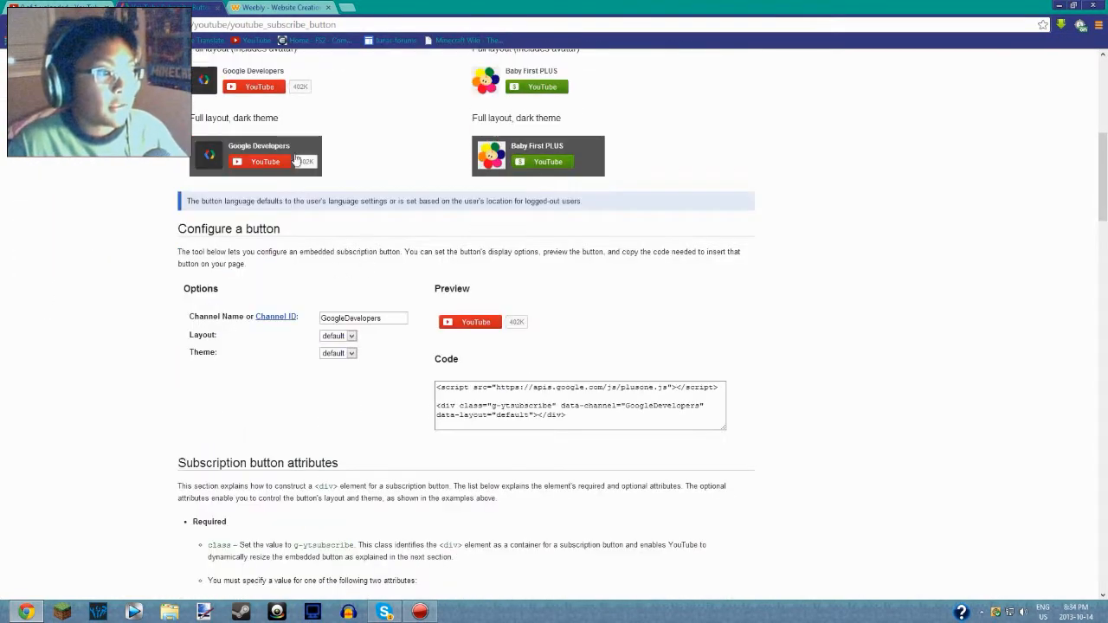
- Enter justinantony11 as the channel name and set layout to full and theme to dark
double_click(233, 229)
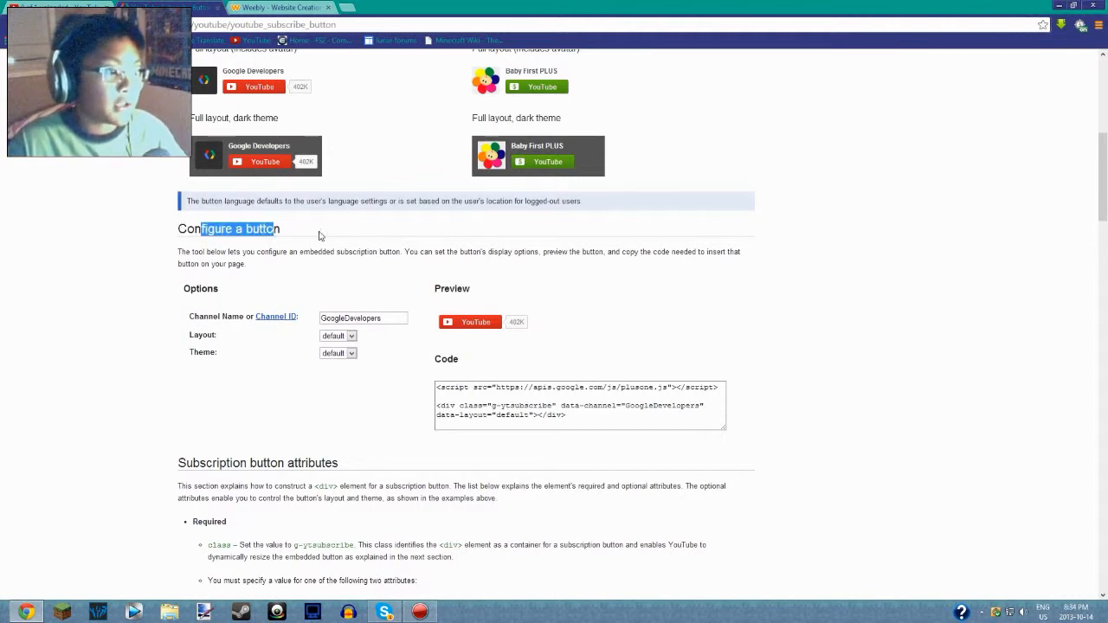
click(362, 318)
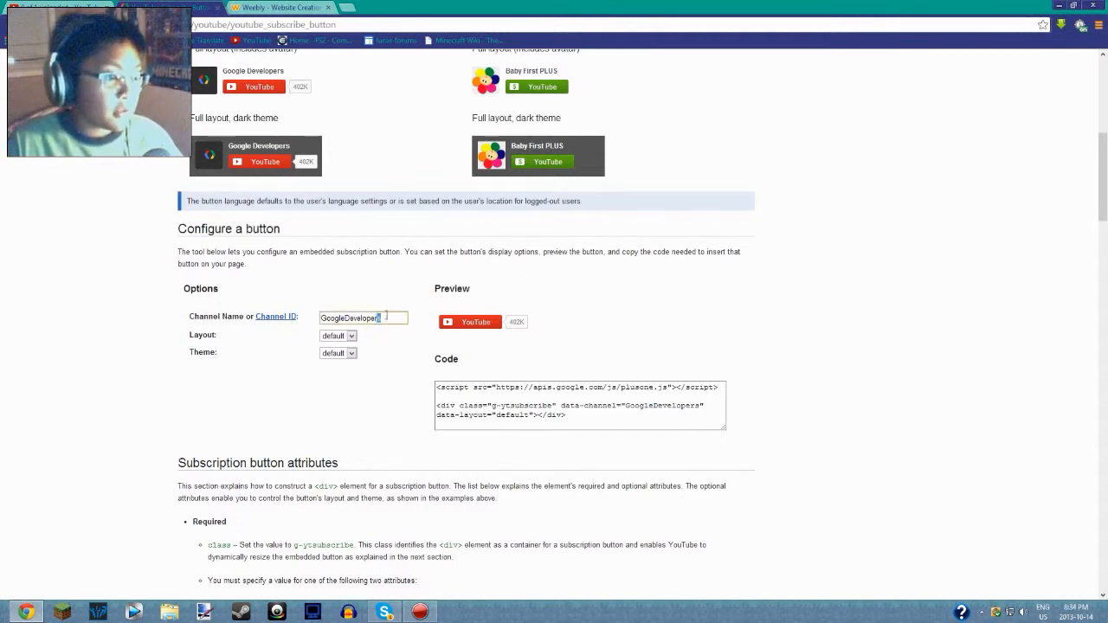
text(justinantony11)
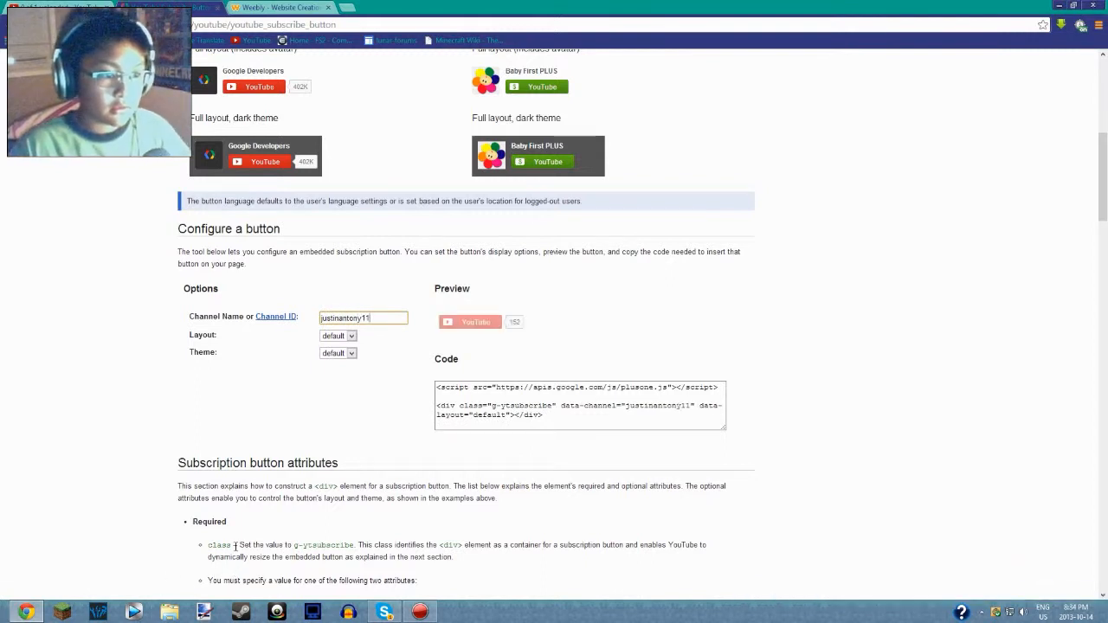
click(338, 336)
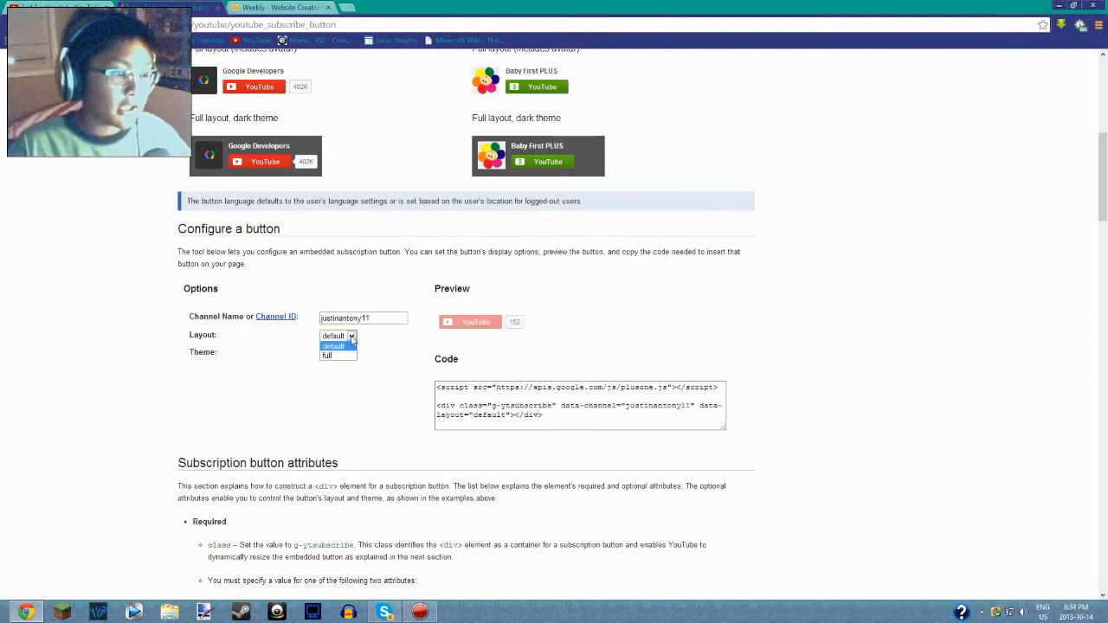
click(327, 356)
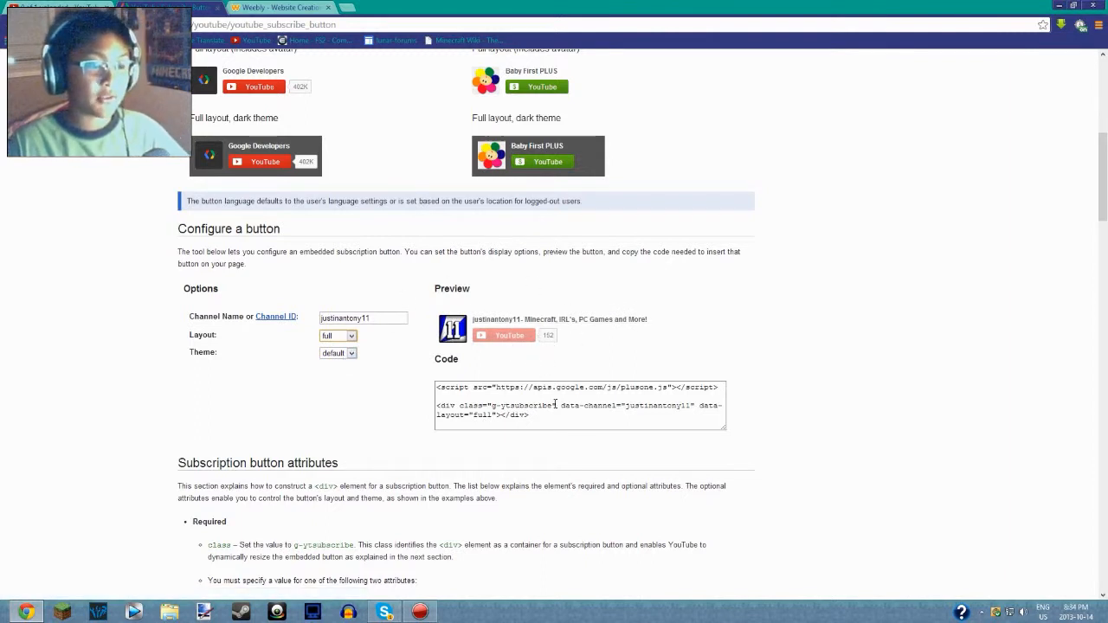
click(338, 353)
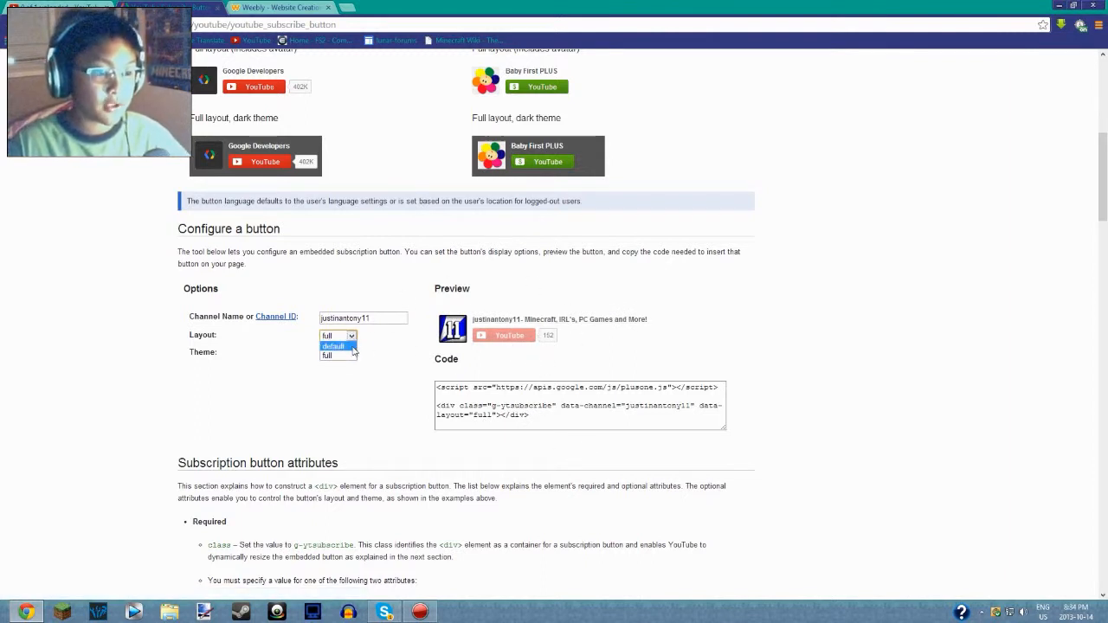
click(333, 346)
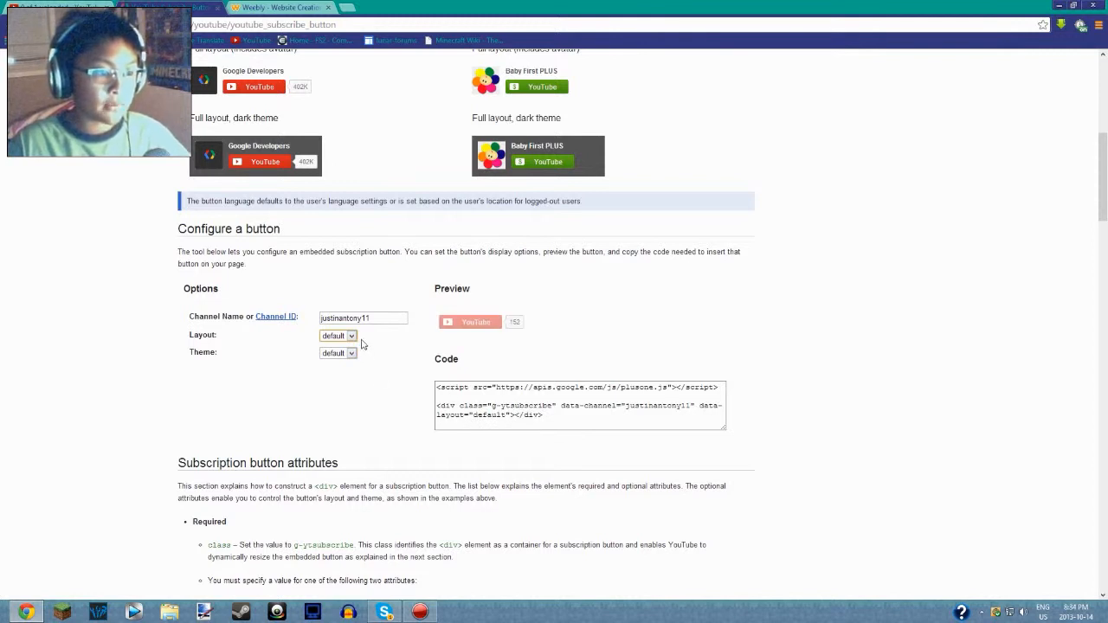
click(337, 336)
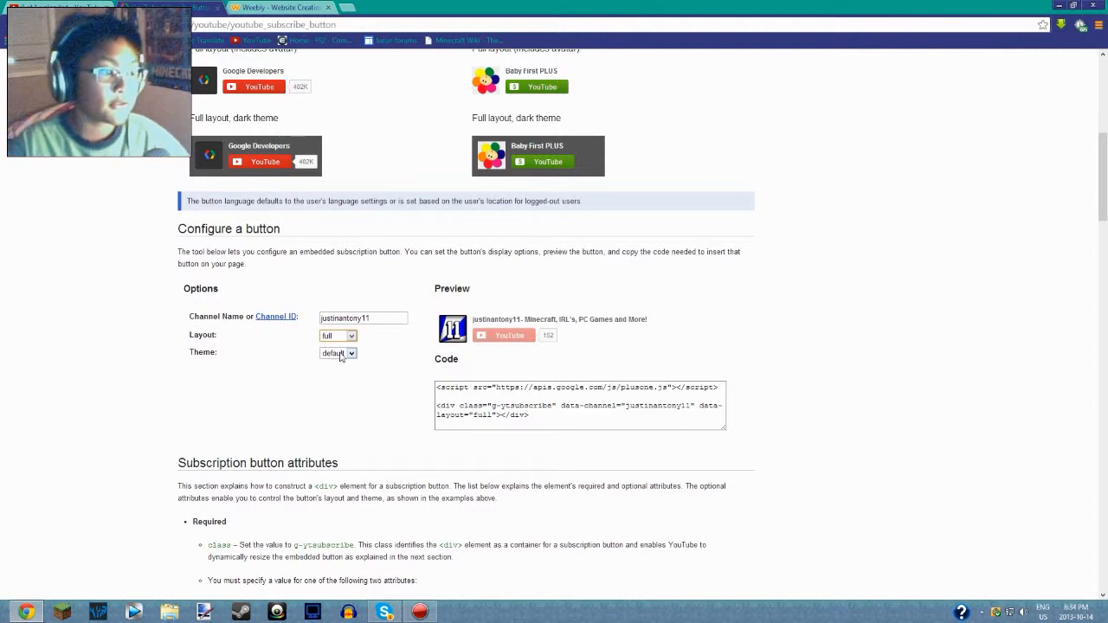
mouse_move(314, 366)
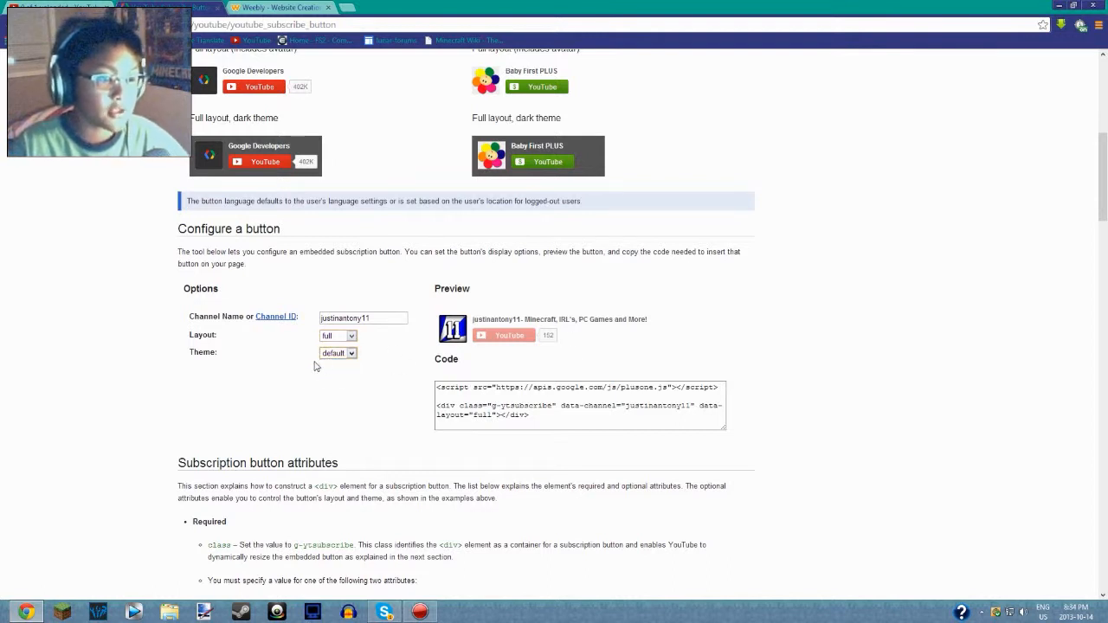
click(337, 352)
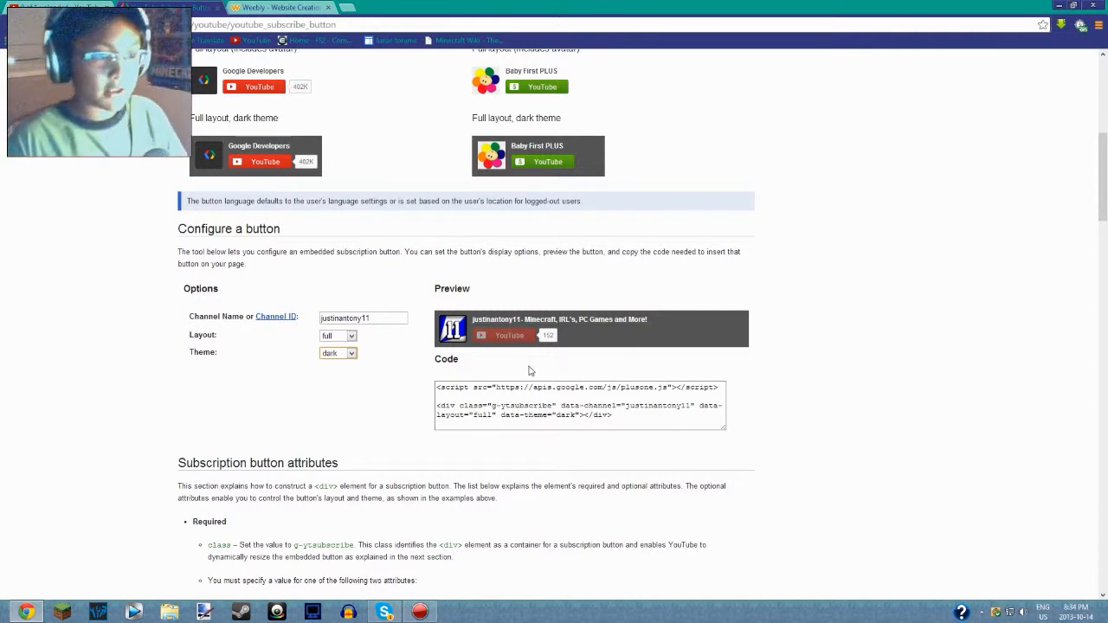
- Select the generated embed code, then reload the documentation page from the right-click menu
triple_click(579, 405)
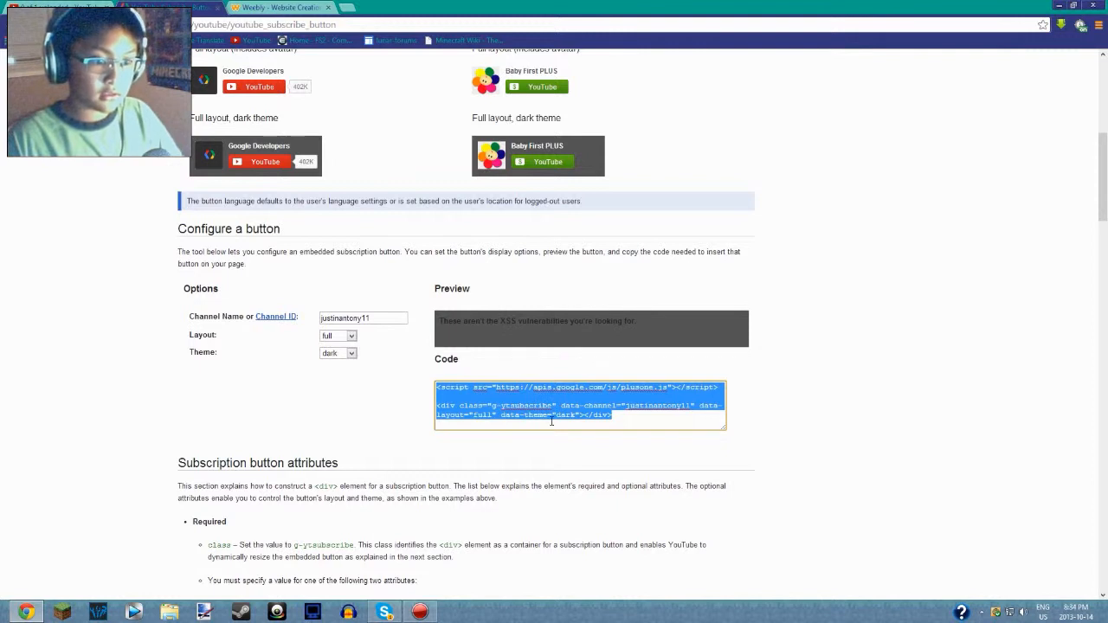
mouse_move(597, 341)
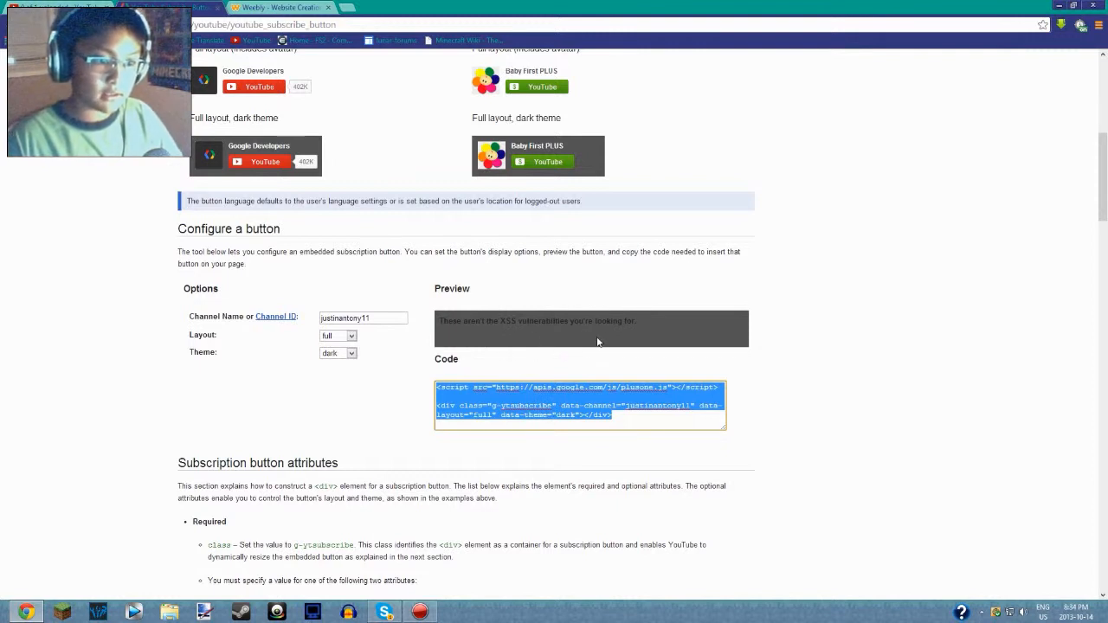
click(619, 420)
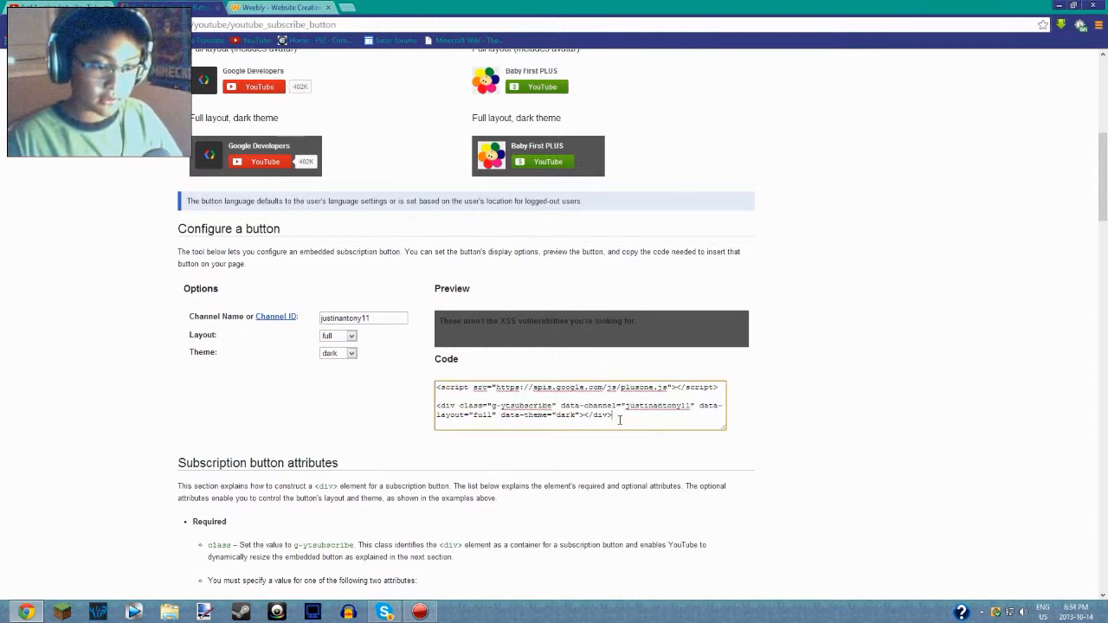
right_click(580, 404)
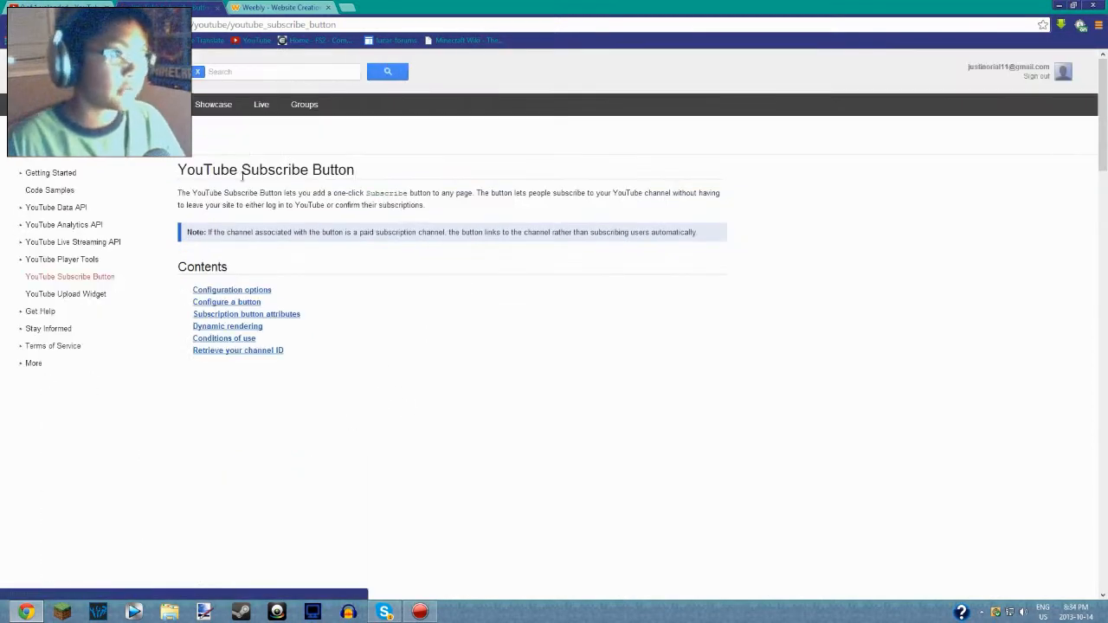
- Jump to Configure a button and enter the corrected channel name justinantony11
scroll(down, 3)
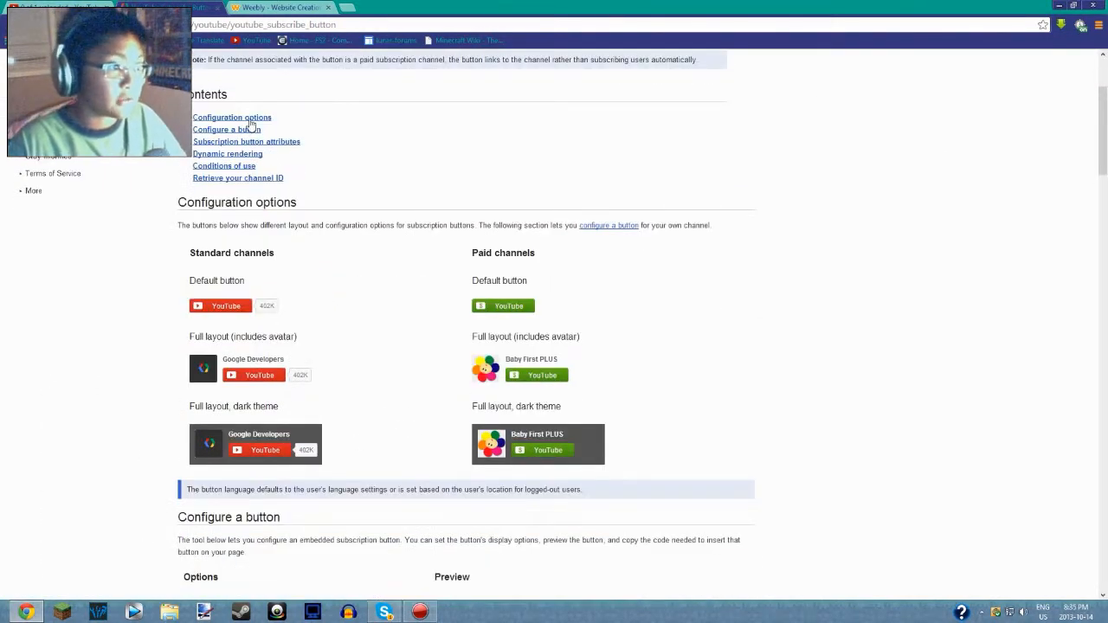
click(225, 129)
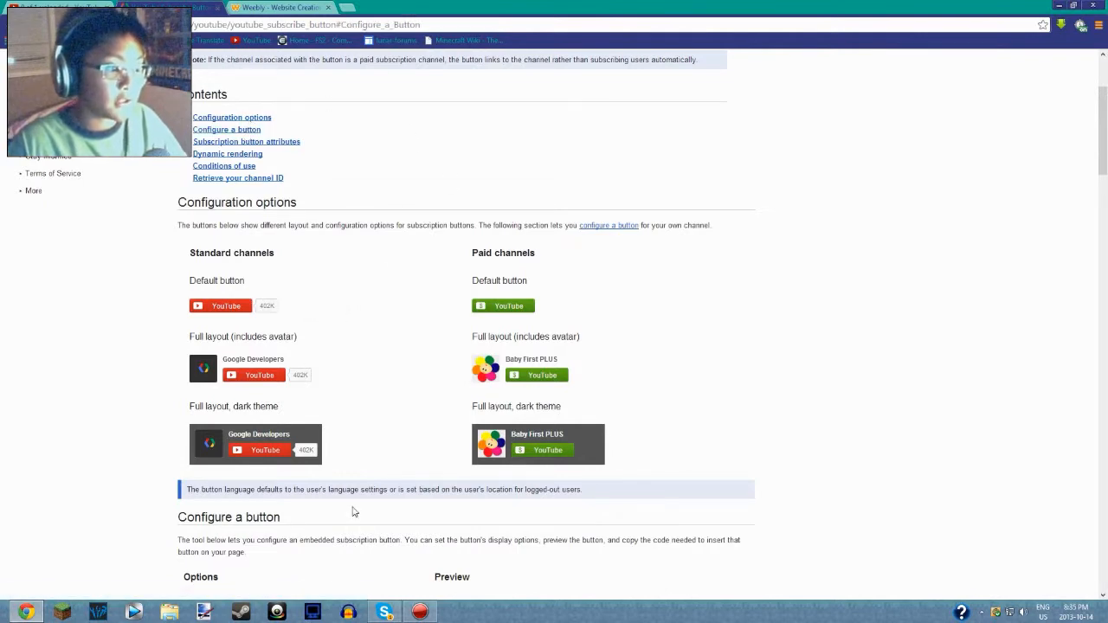
scroll(down, 3)
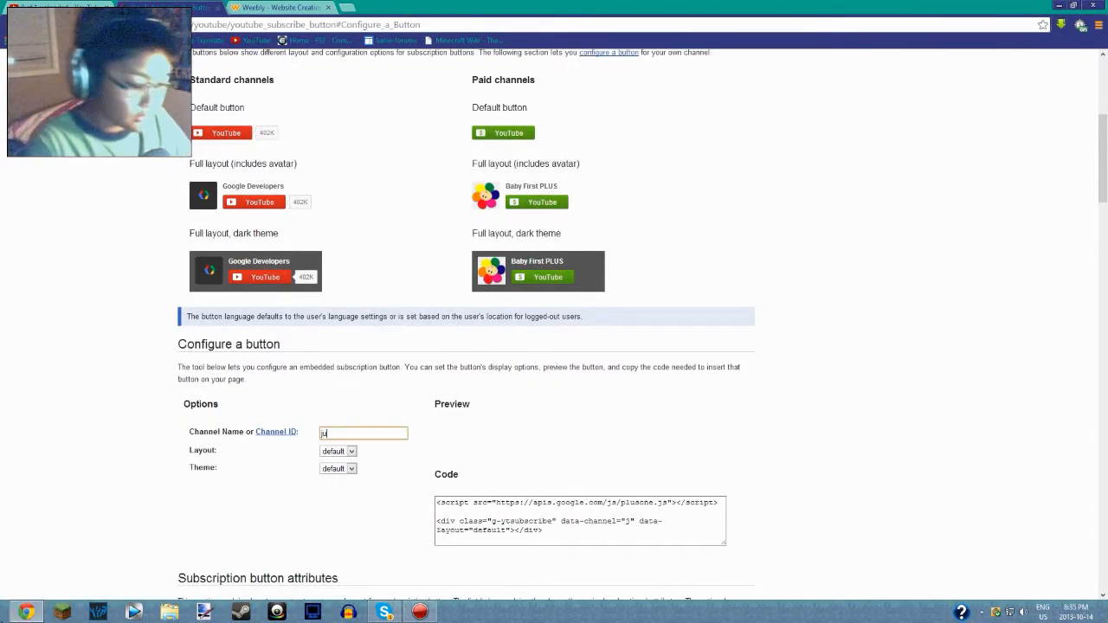
text(justinanotny11)
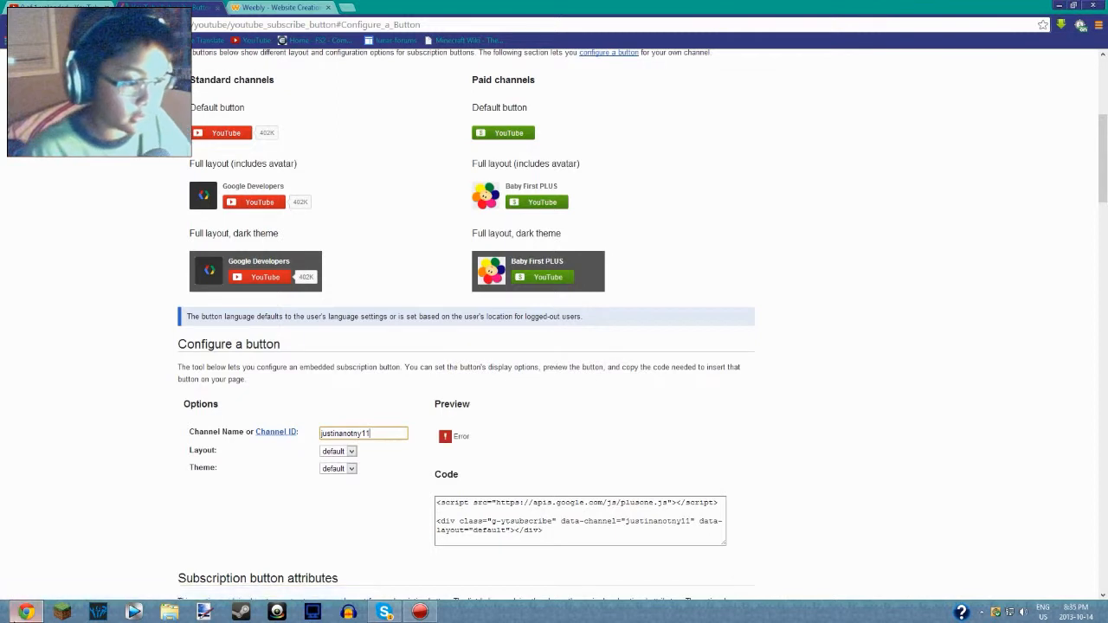
double_click(359, 433)
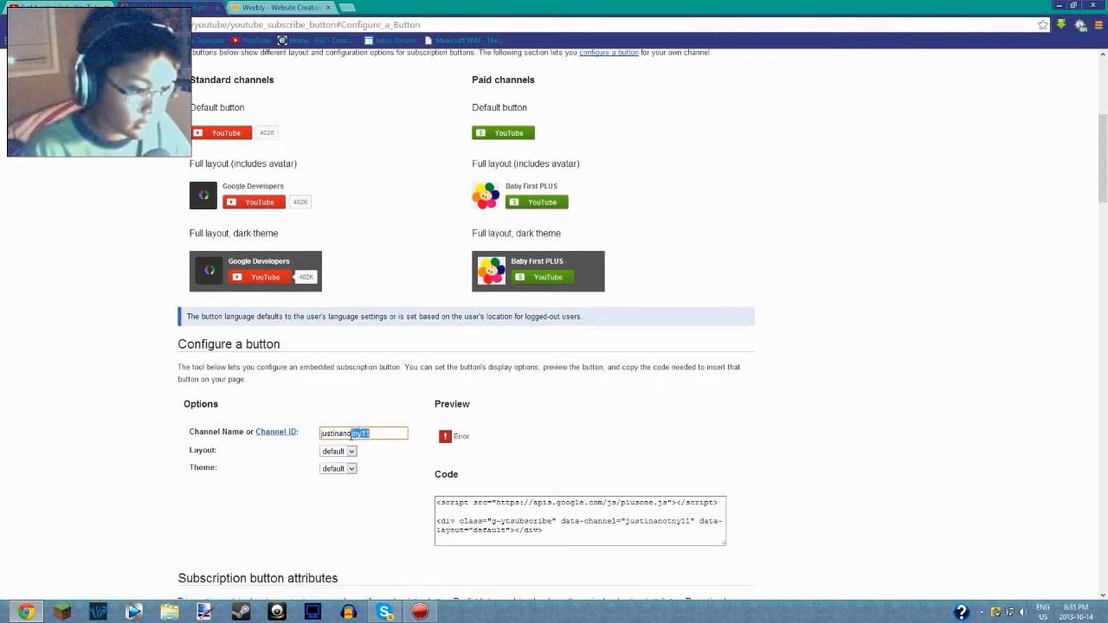
text(justinantonyy)
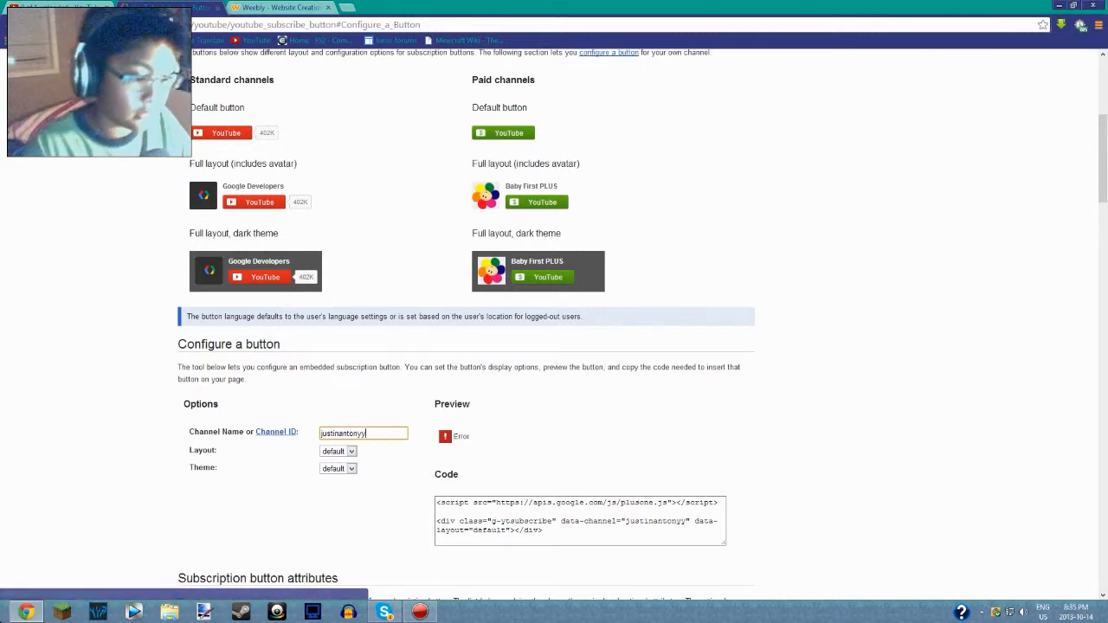
text(11)
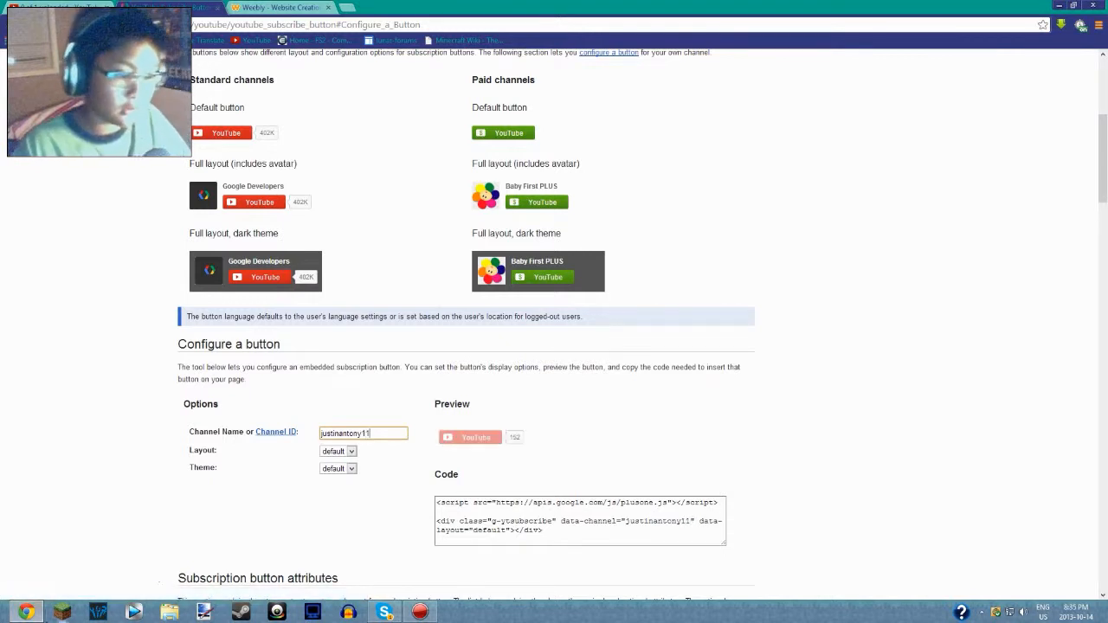
- Set the button to full layout and dark theme, then grab its embed code
click(338, 450)
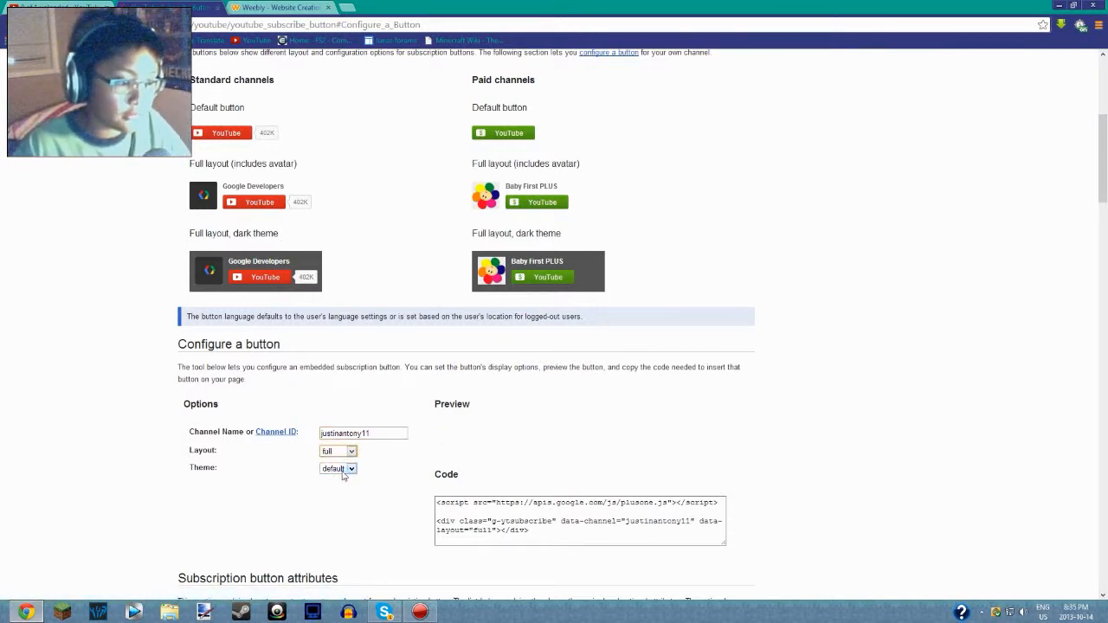
click(337, 468)
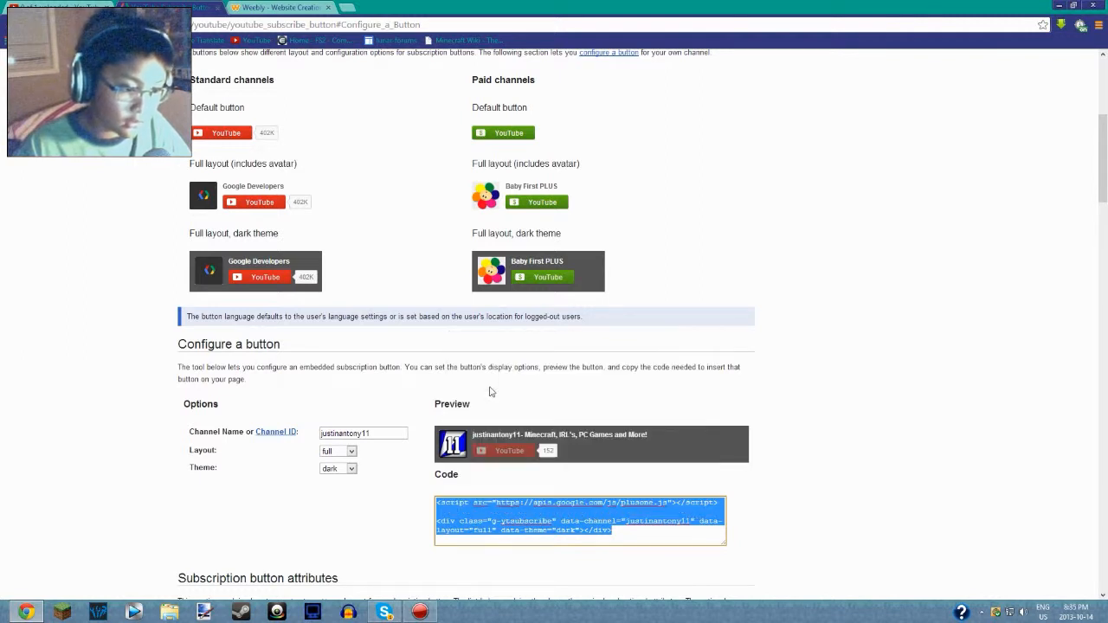
click(277, 8)
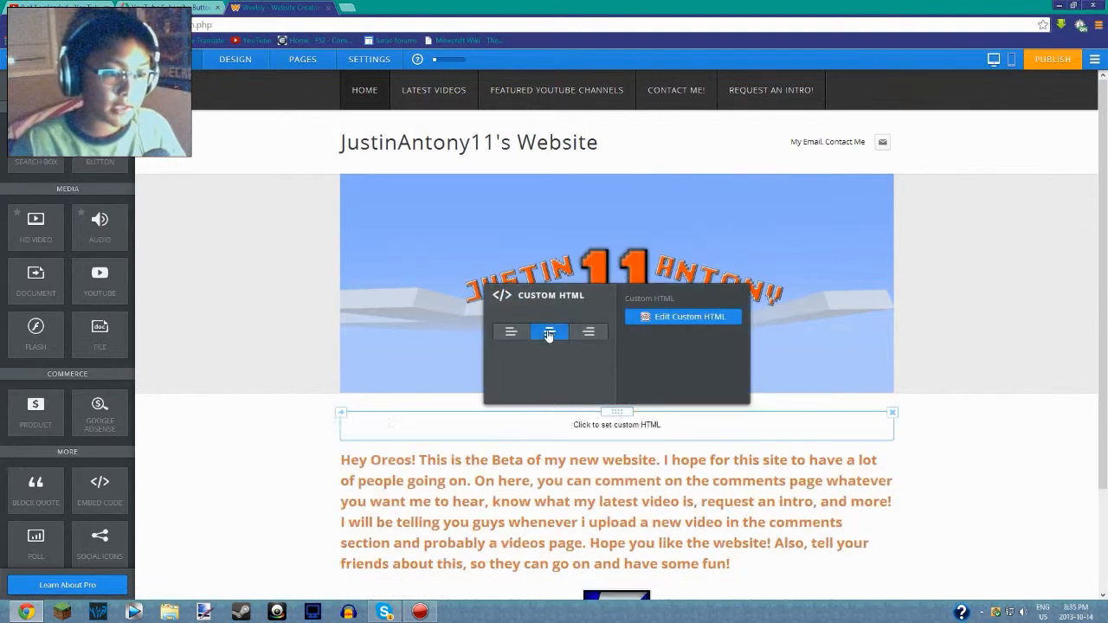
- Center the custom HTML block below the banner and open its HTML editor for the embed code
click(549, 332)
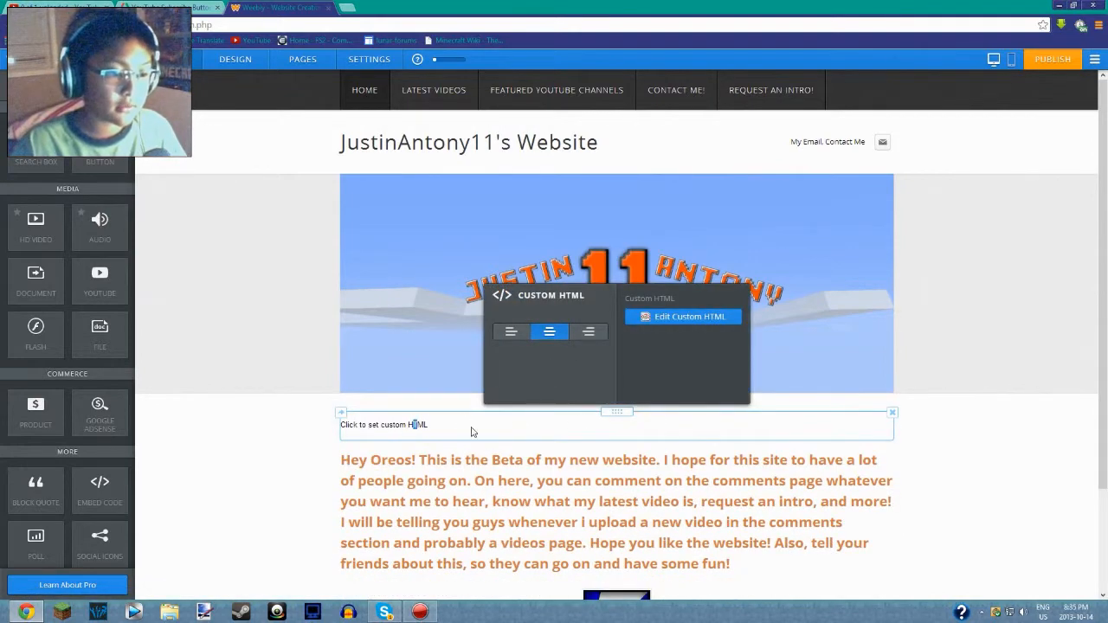
double_click(384, 424)
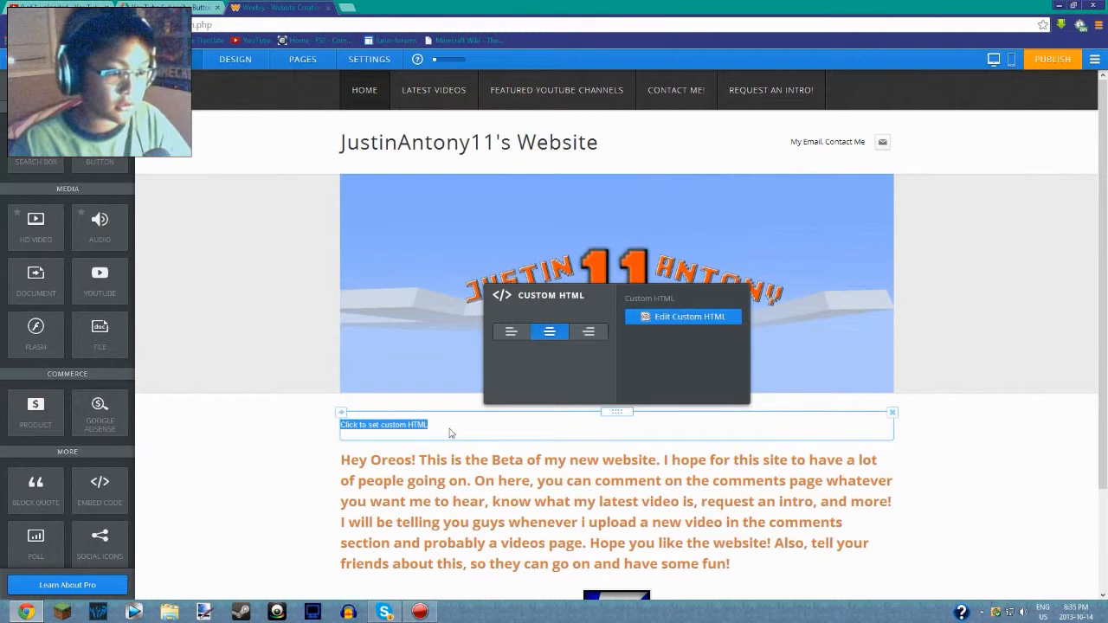
click(511, 332)
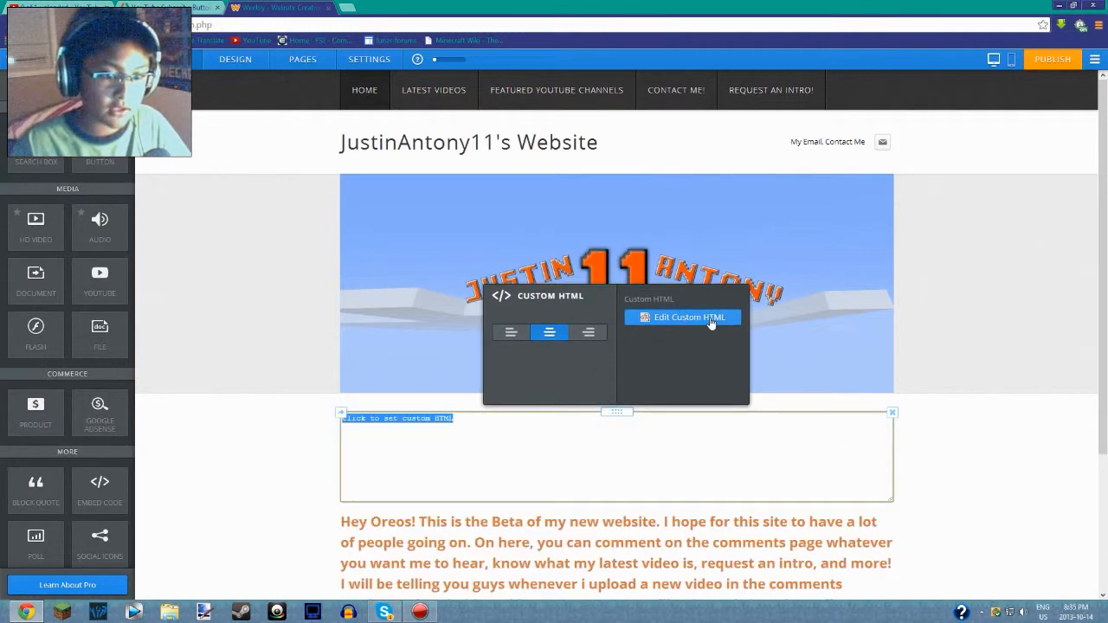
click(683, 316)
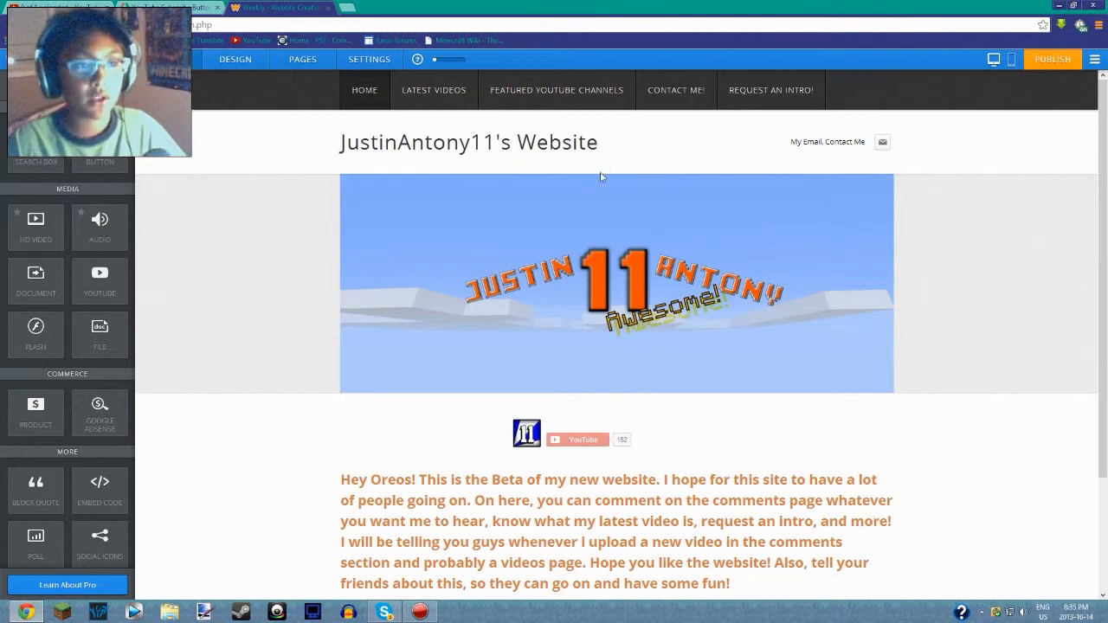
- Publish the site and open justinantony11.weebly.com from the Website Published dialog
click(589, 438)
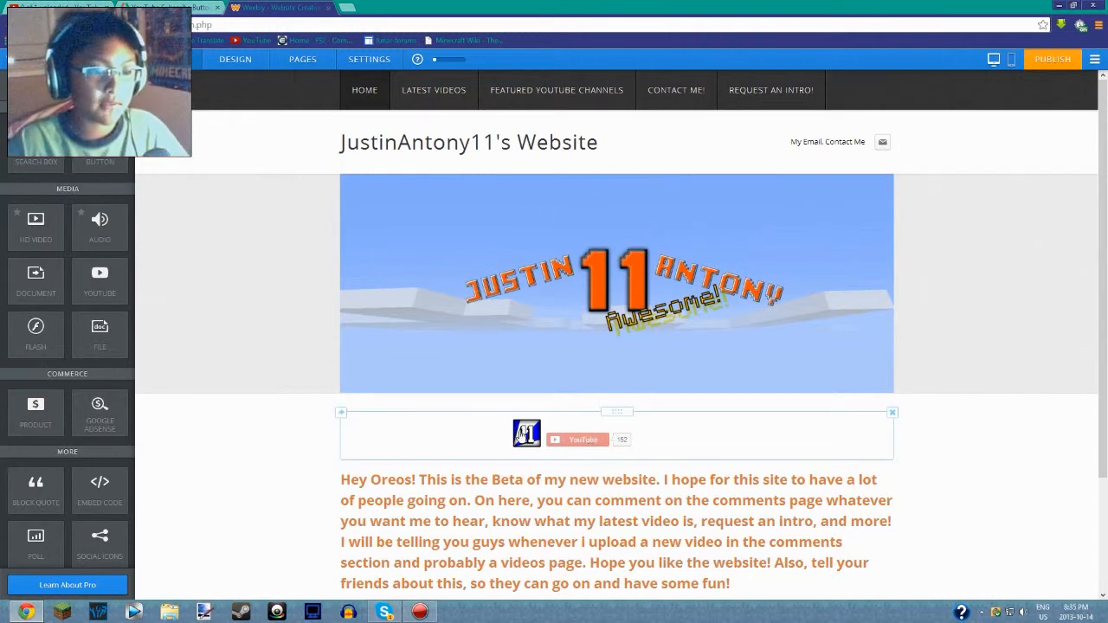
mouse_move(884, 308)
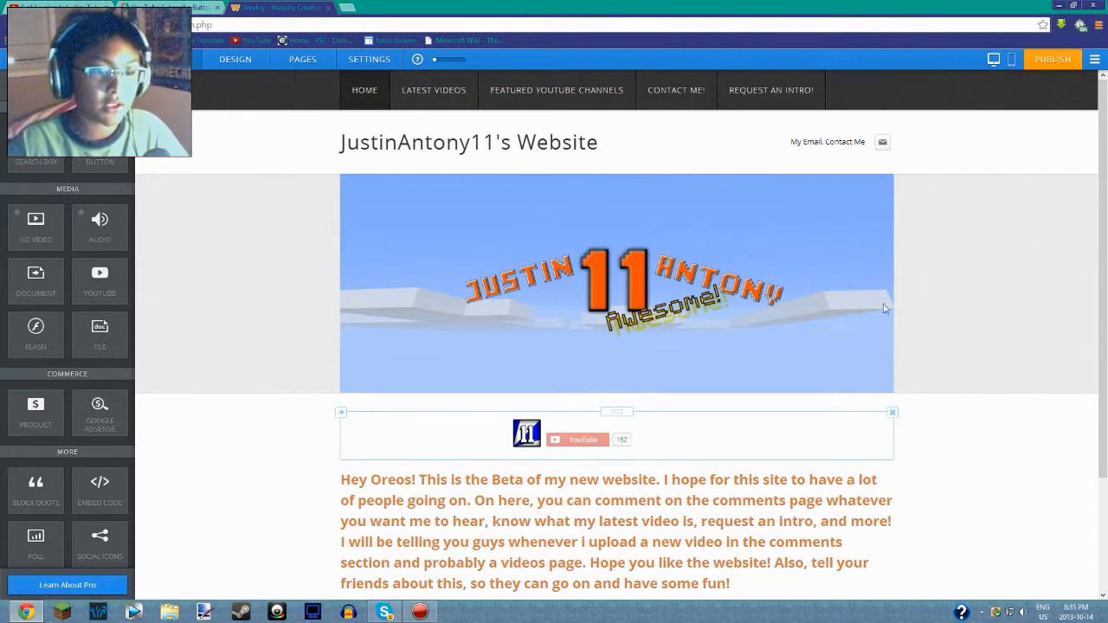
click(1052, 59)
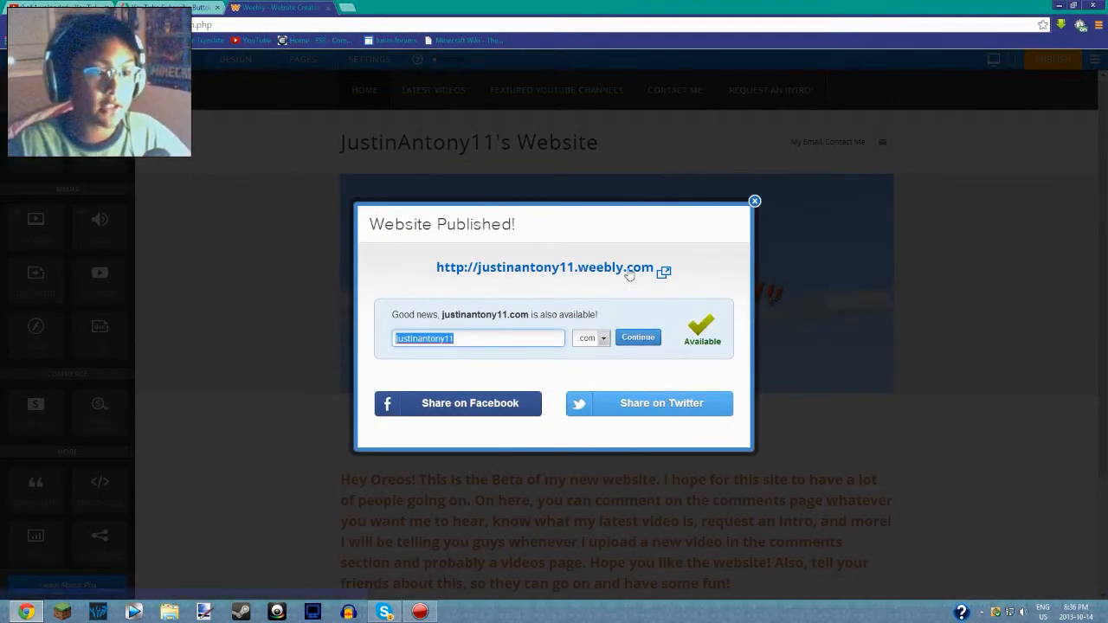
click(754, 201)
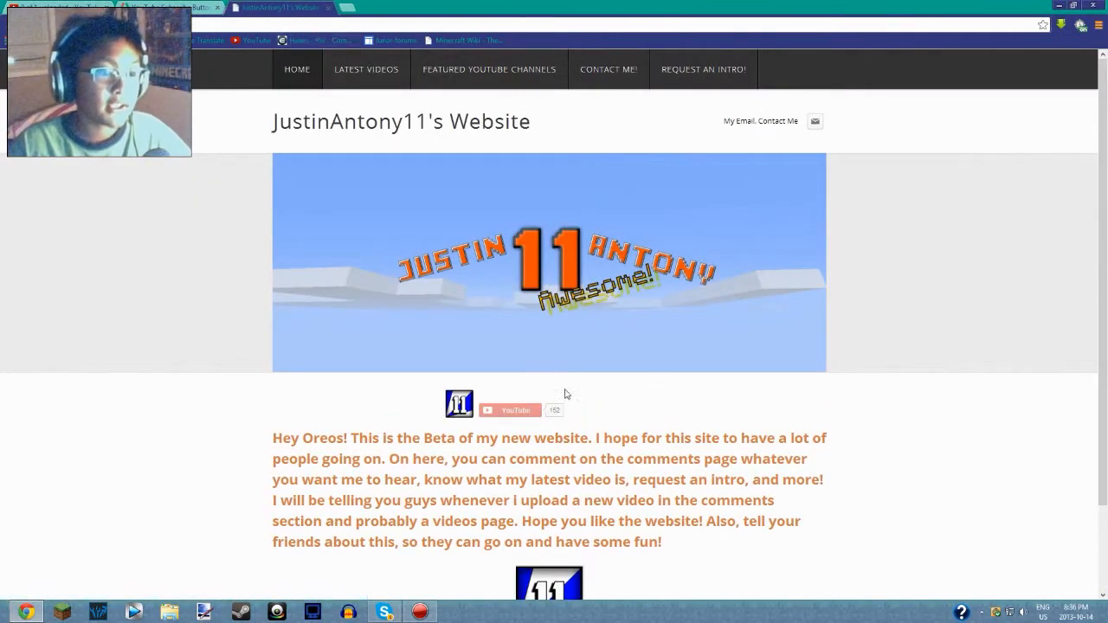
mouse_move(522, 418)
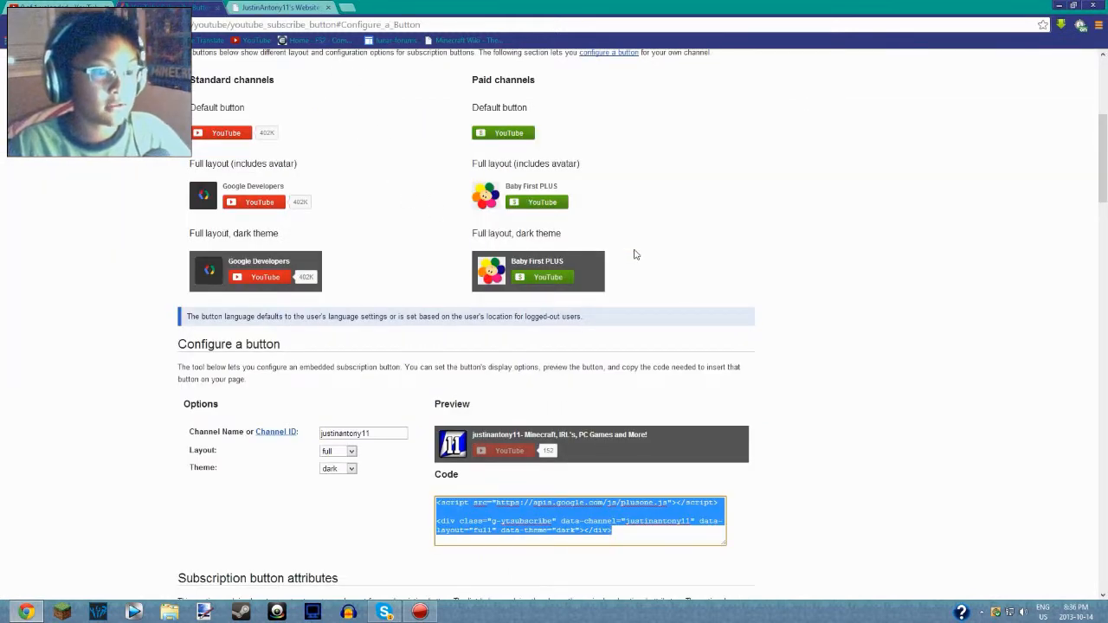
- Close the Subscribe Button documentation tab and scroll the live homepage
scroll(up, 3)
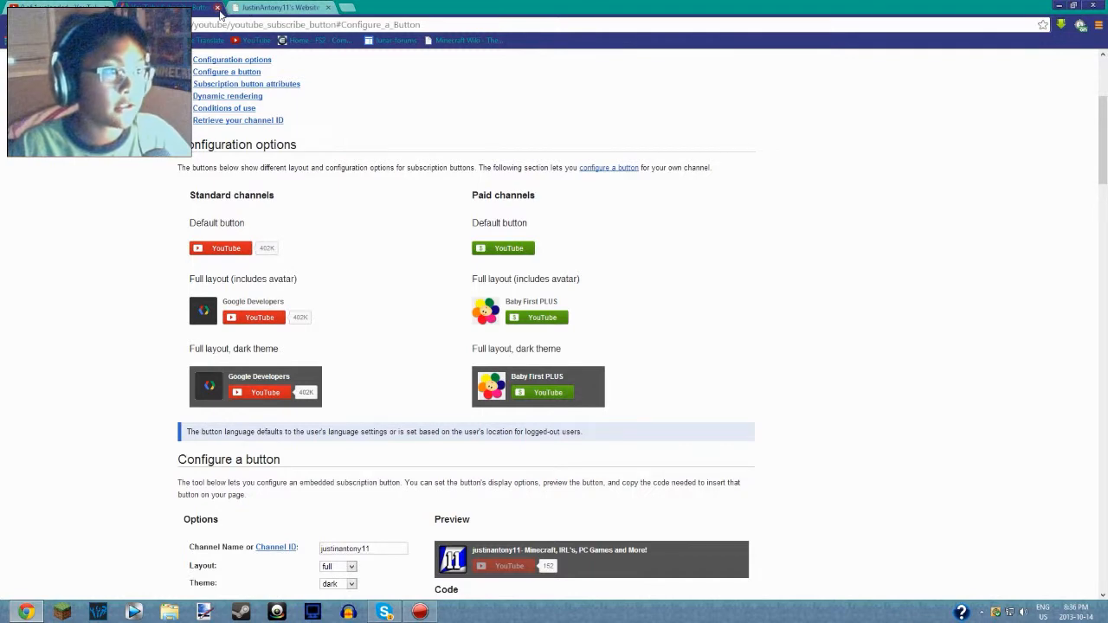
click(277, 6)
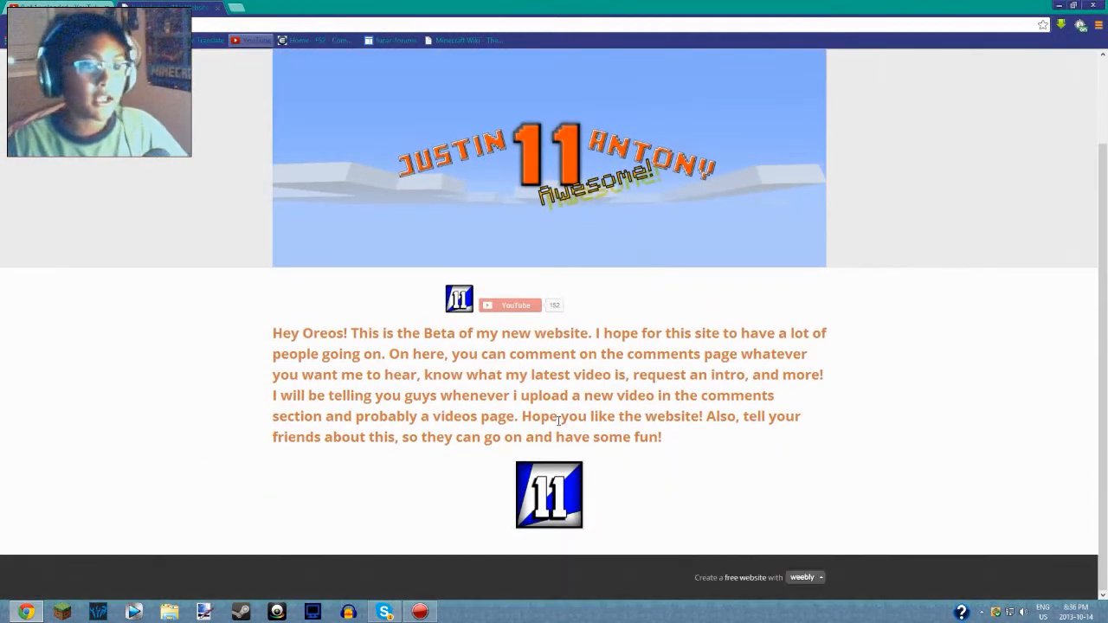
mouse_move(510, 304)
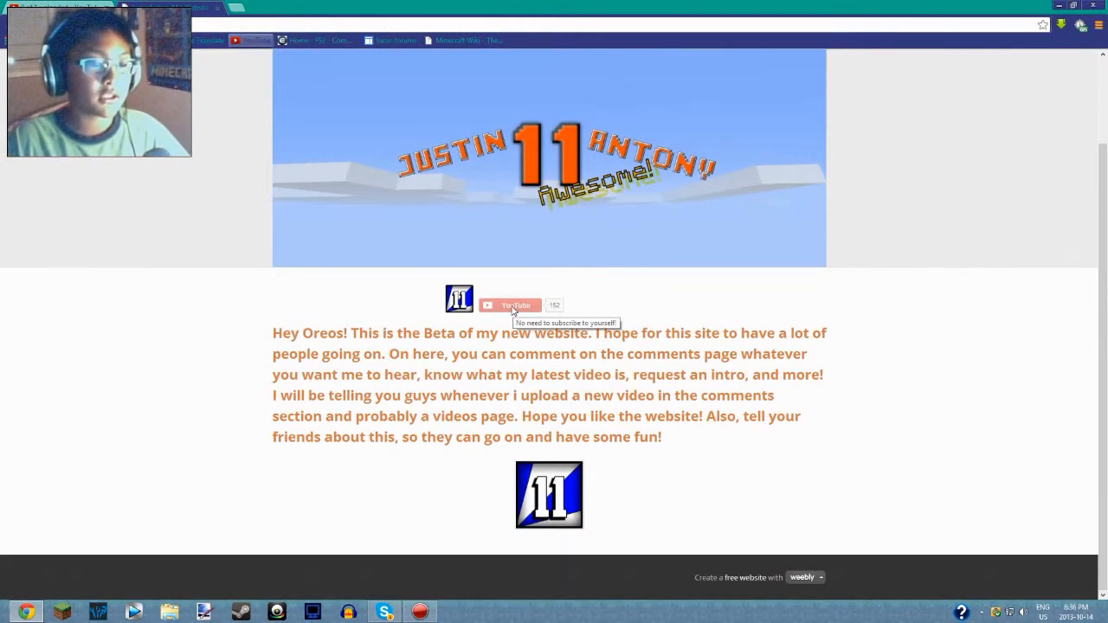
scroll(up, 3)
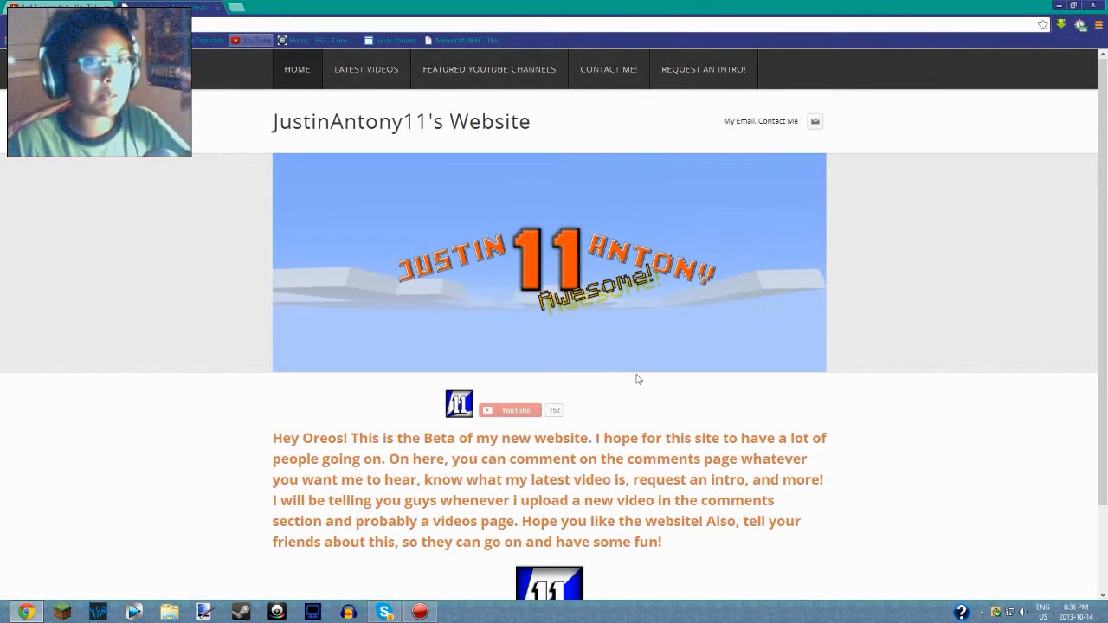
mouse_move(647, 383)
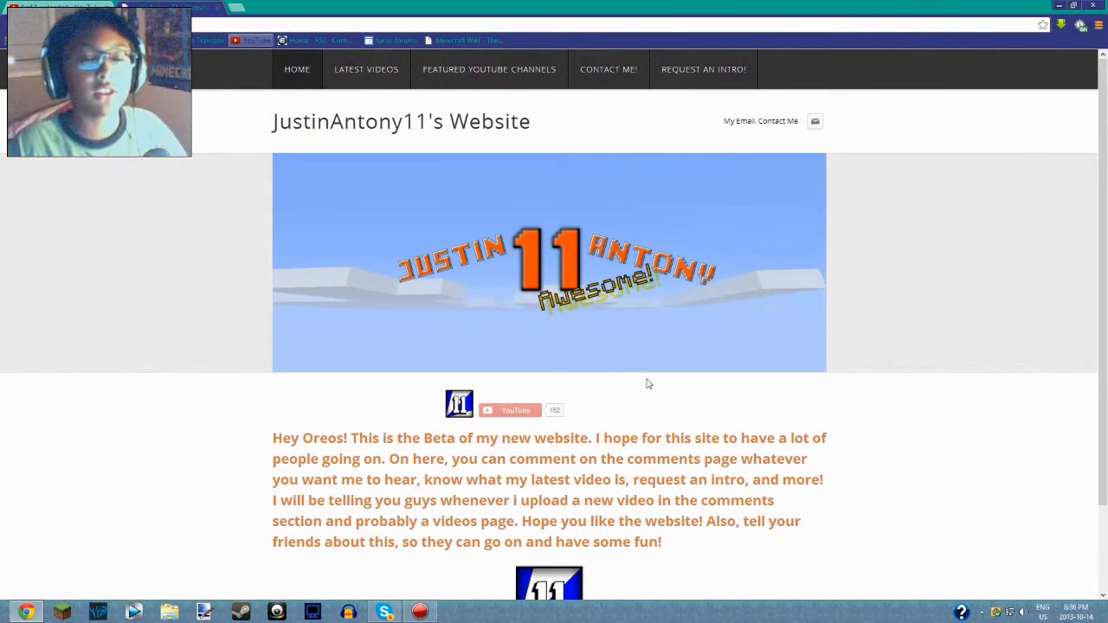